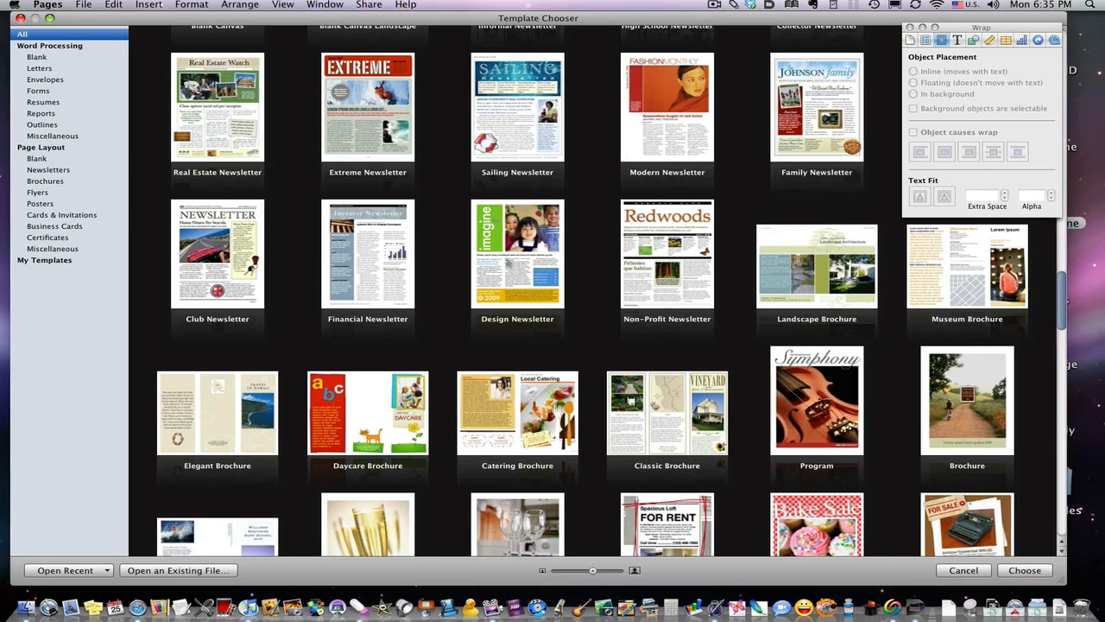
# - Open the Hula Party Poster Small template as a new untitled document and scroll through its page
pyautogui.scroll(-3)
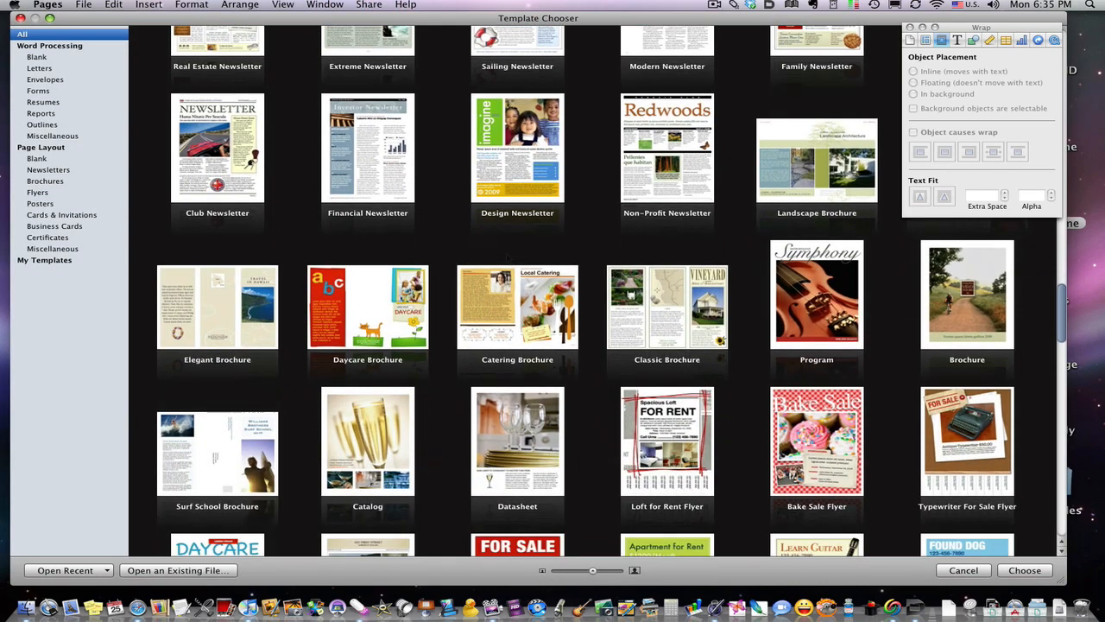
pyautogui.scroll(-3)
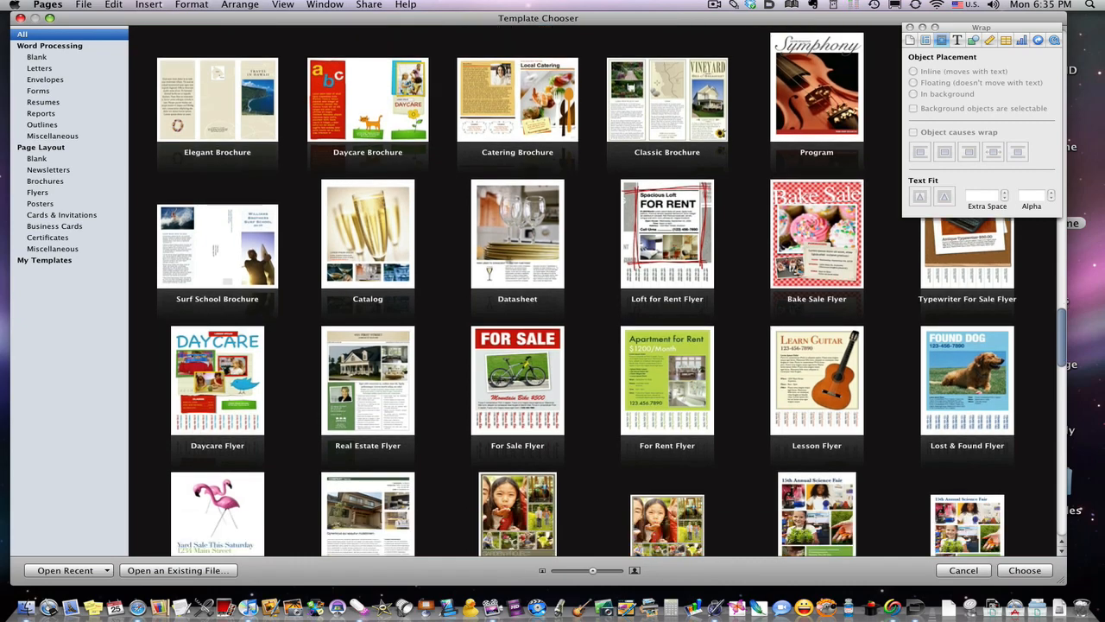
pyautogui.scroll(-3)
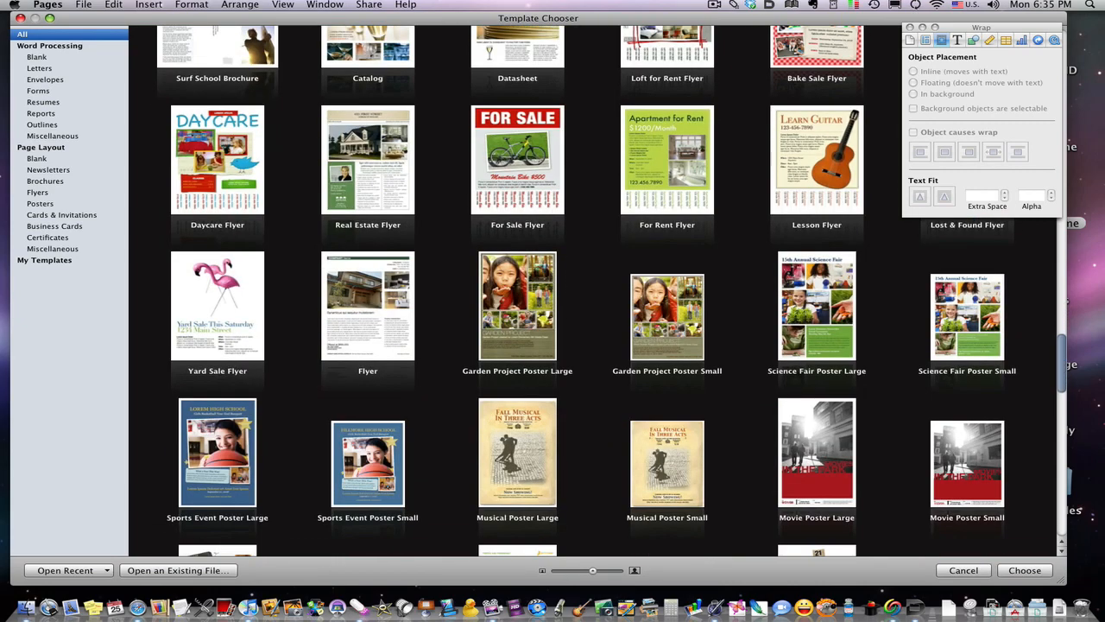
pyautogui.scroll(-3)
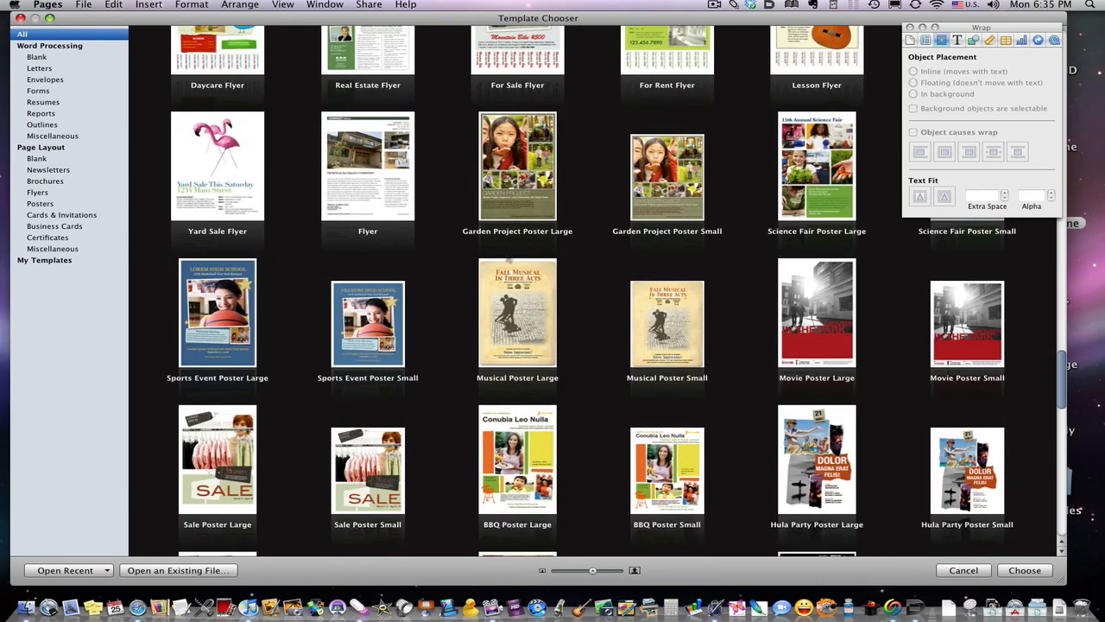
pyautogui.scroll(-3)
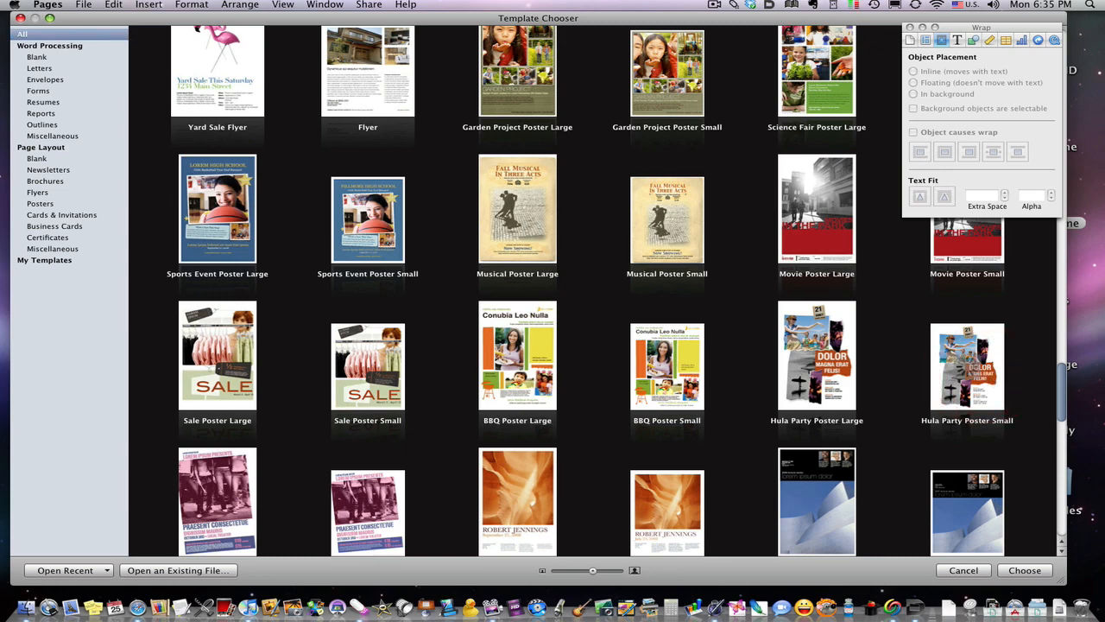
pyautogui.doubleClick(967, 366)
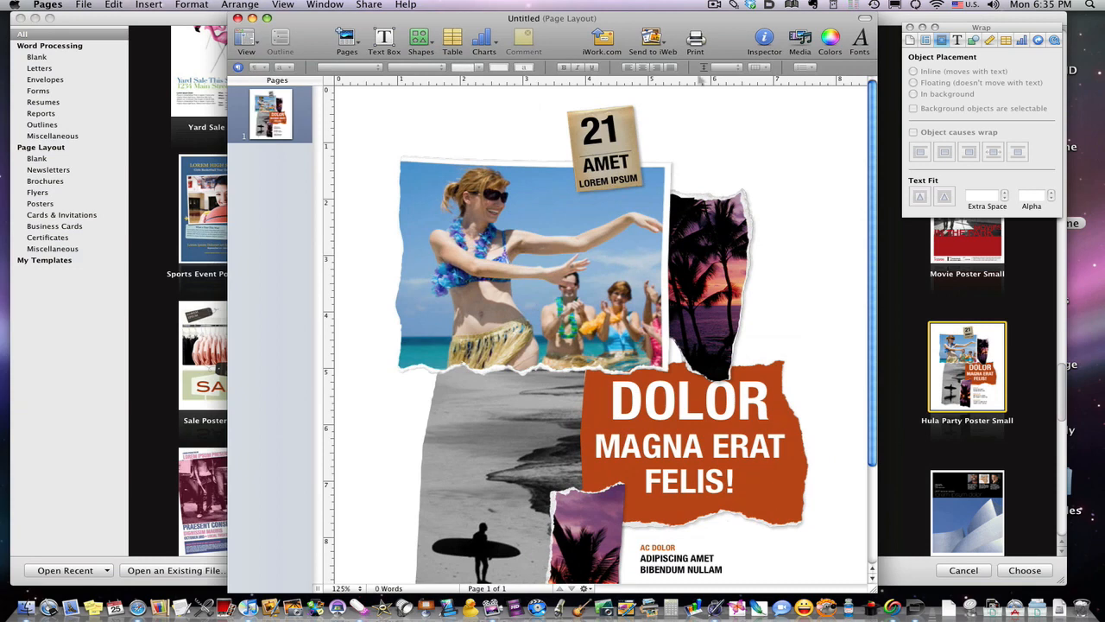
pyautogui.click(1024, 570)
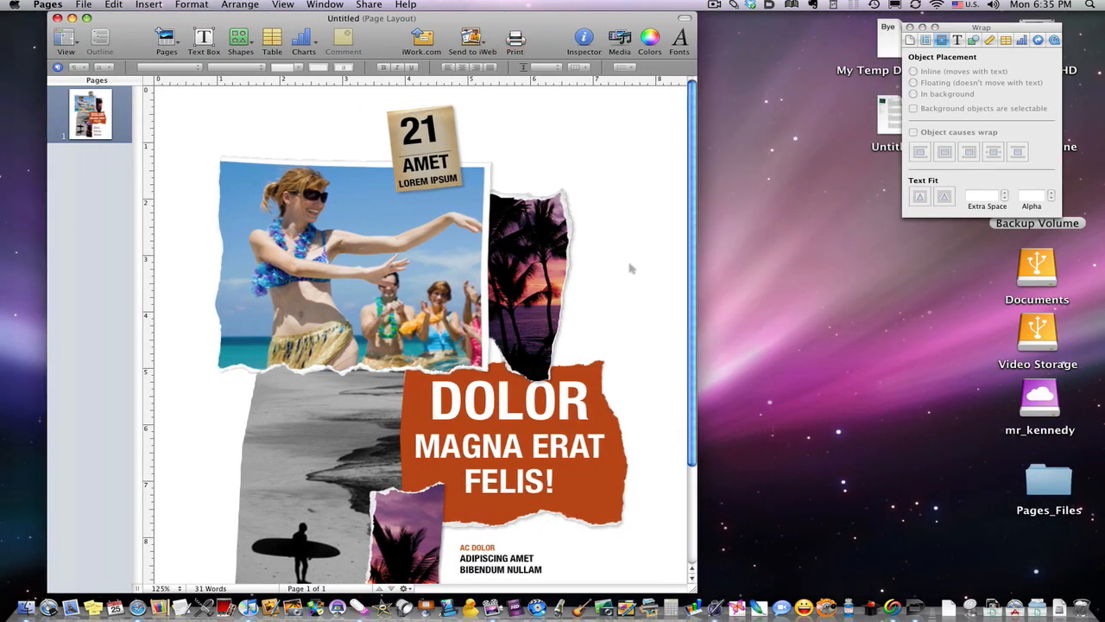
pyautogui.scroll(-3)
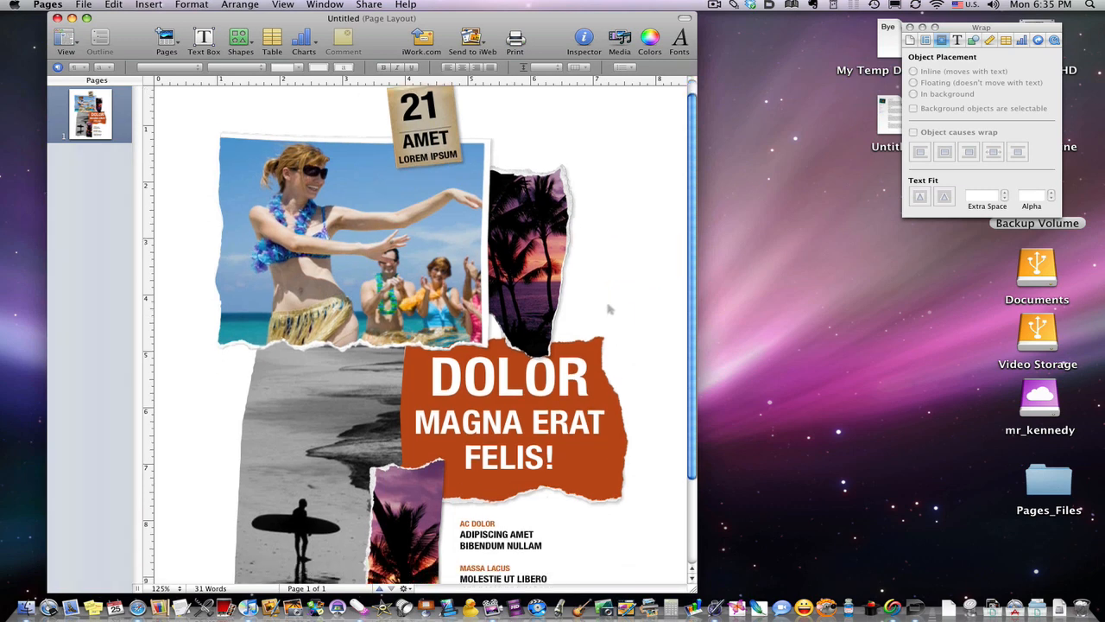
pyautogui.scroll(-3)
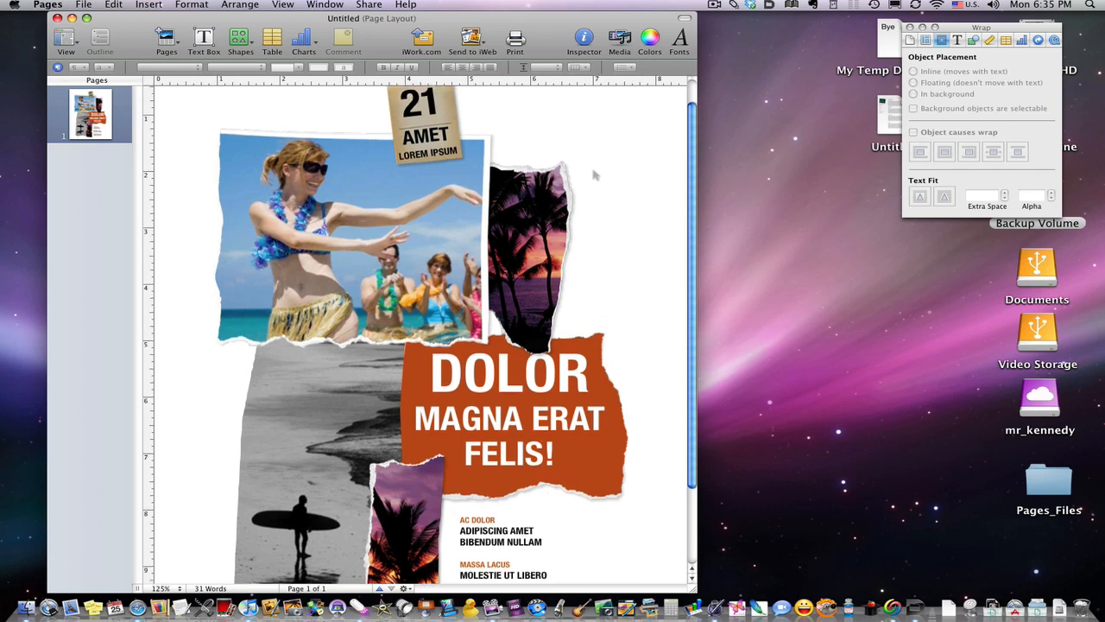
pyautogui.click(241, 4)
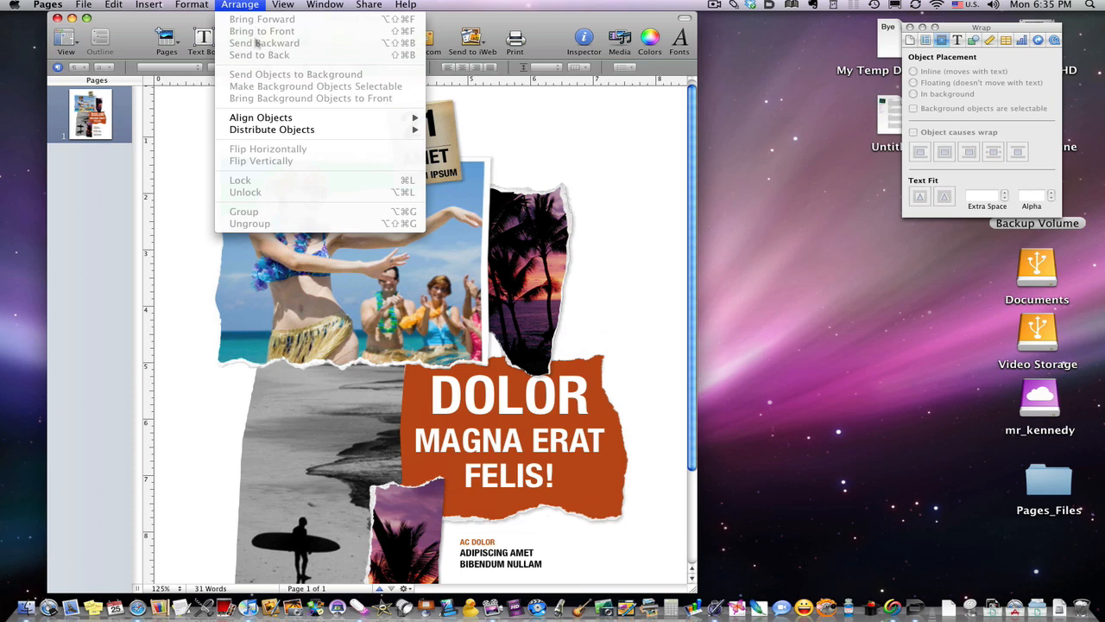
pyautogui.moveTo(272, 130)
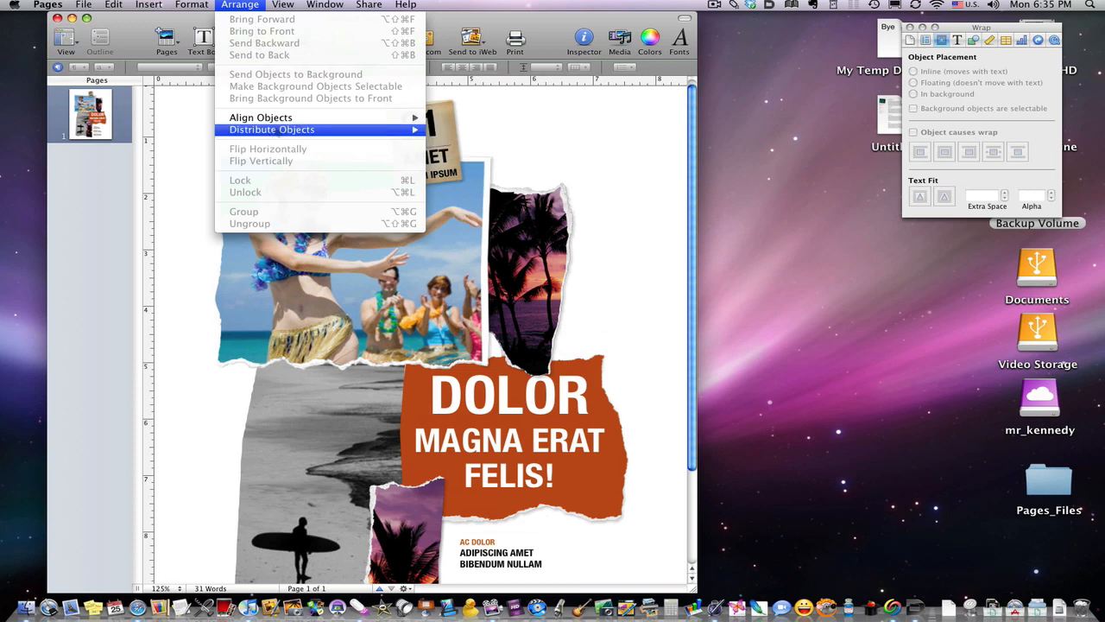
pyautogui.moveTo(600, 251)
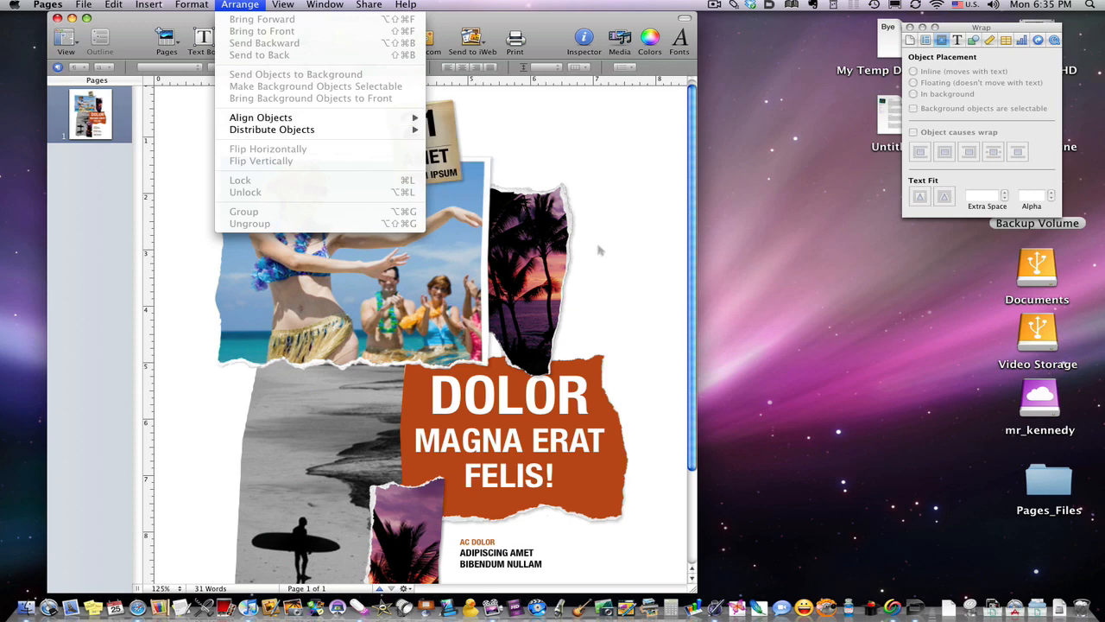
pyautogui.moveTo(348, 149)
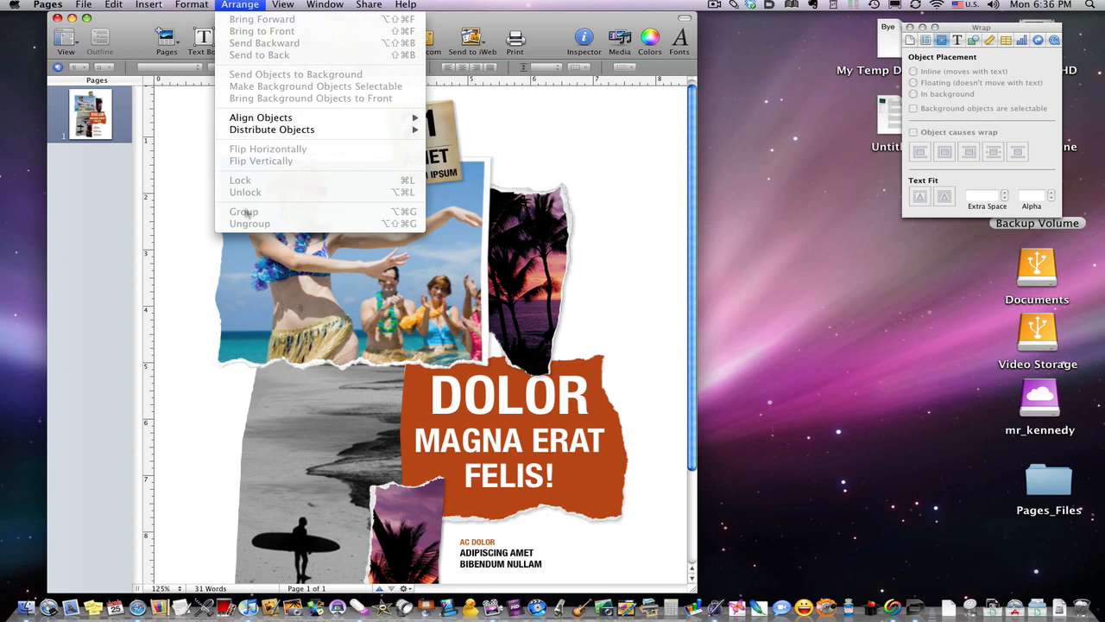
pyautogui.moveTo(260, 116)
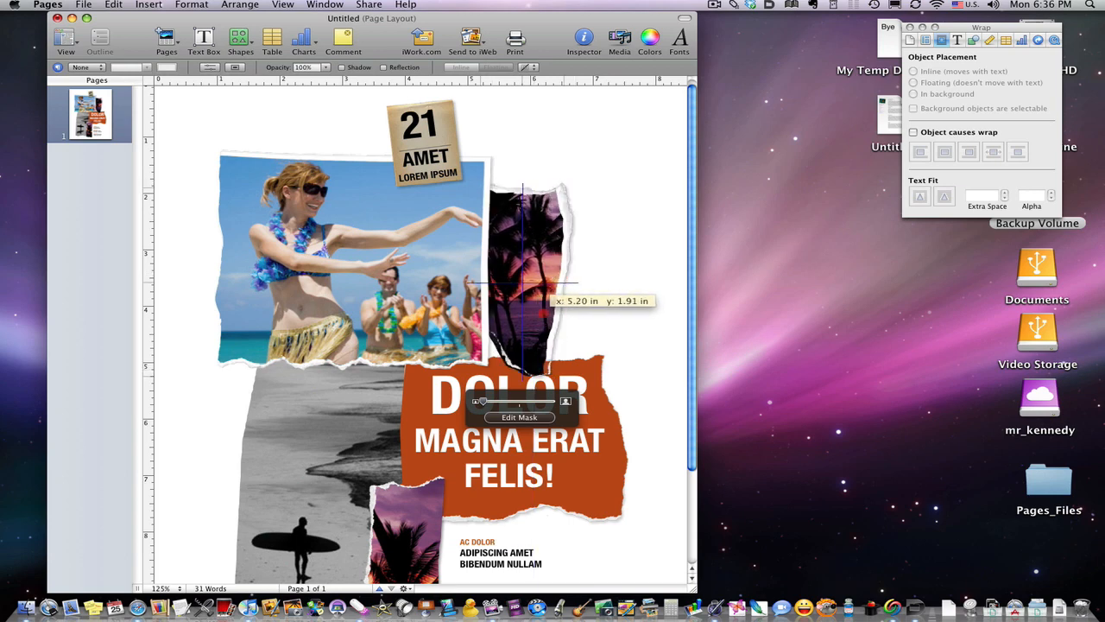
# - Select the tall palm-tree photo plus its torn white backing and group them together
pyautogui.click(542, 311)
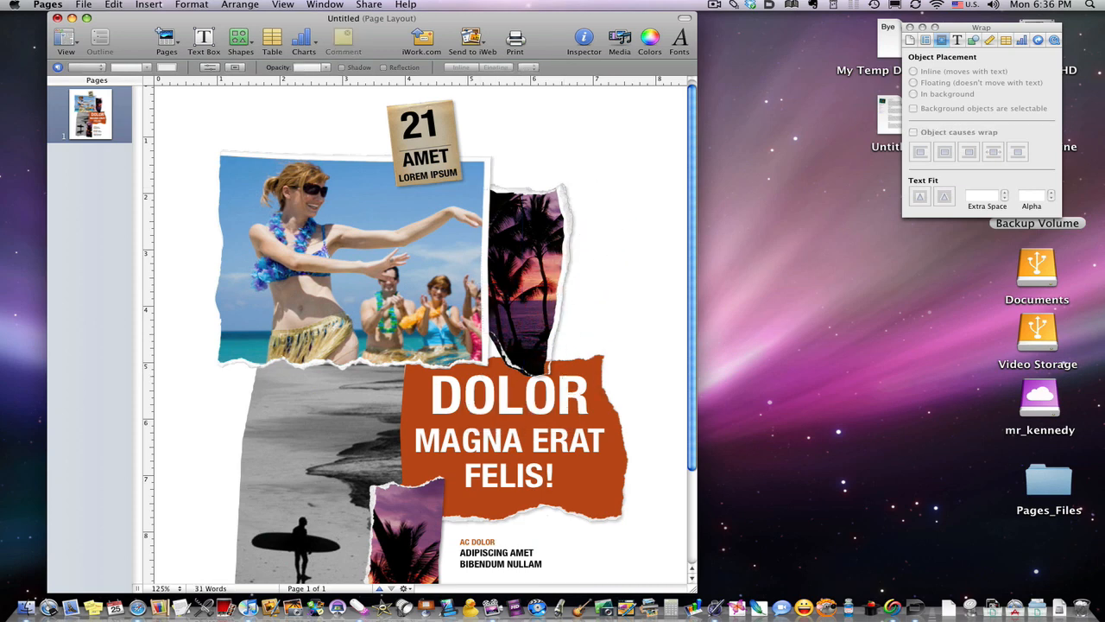
pyautogui.moveTo(531, 276)
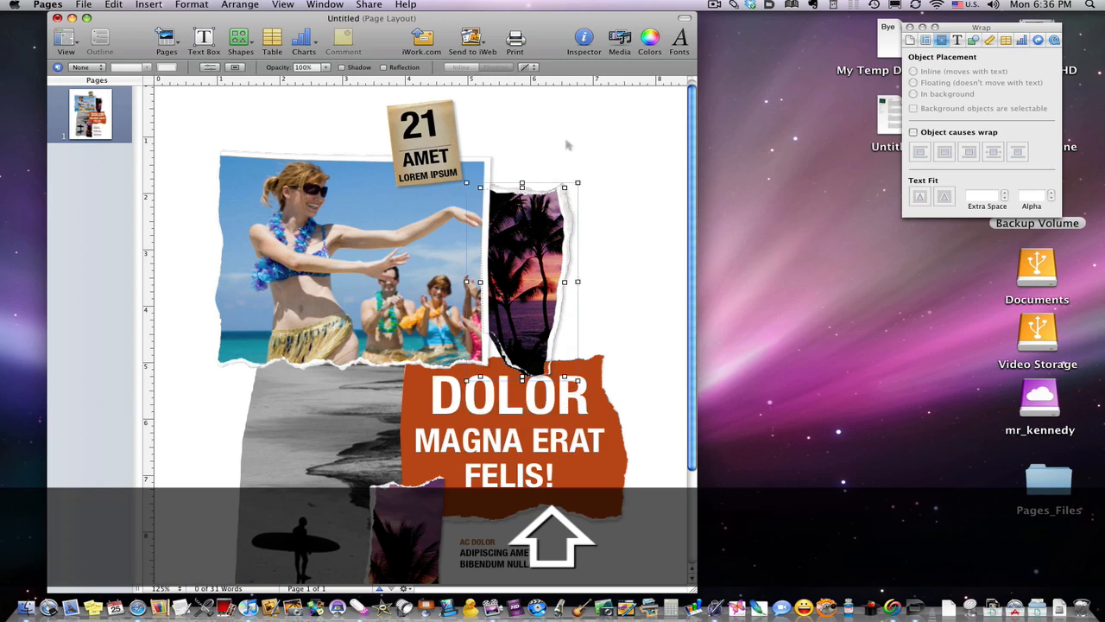
pyautogui.click(240, 5)
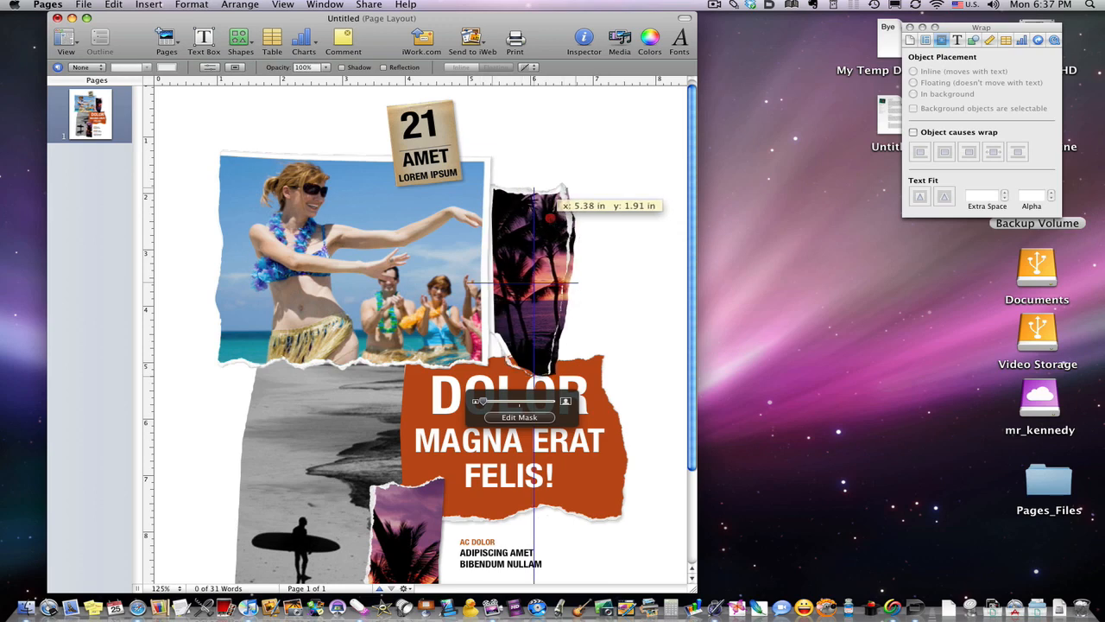
pyautogui.click(527, 281)
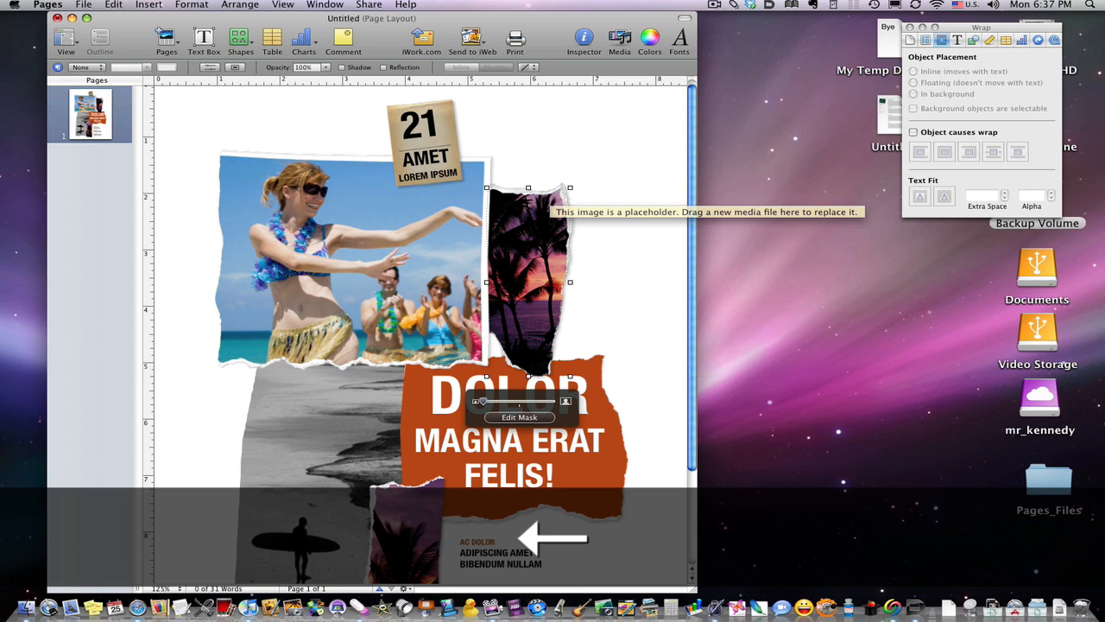
pyautogui.click(263, 4)
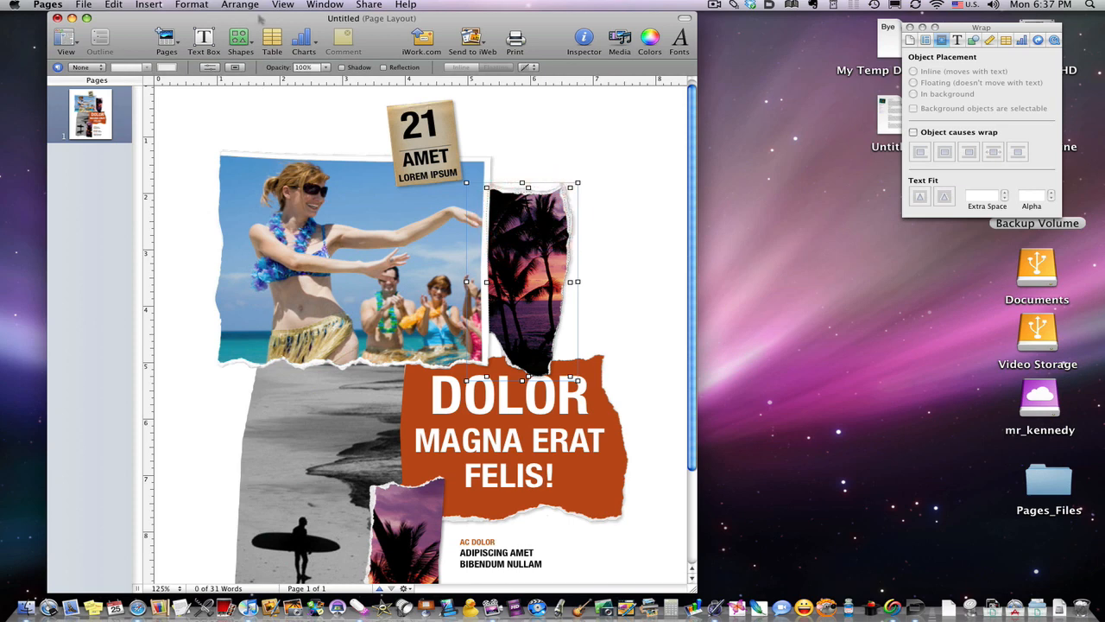
pyautogui.click(239, 4)
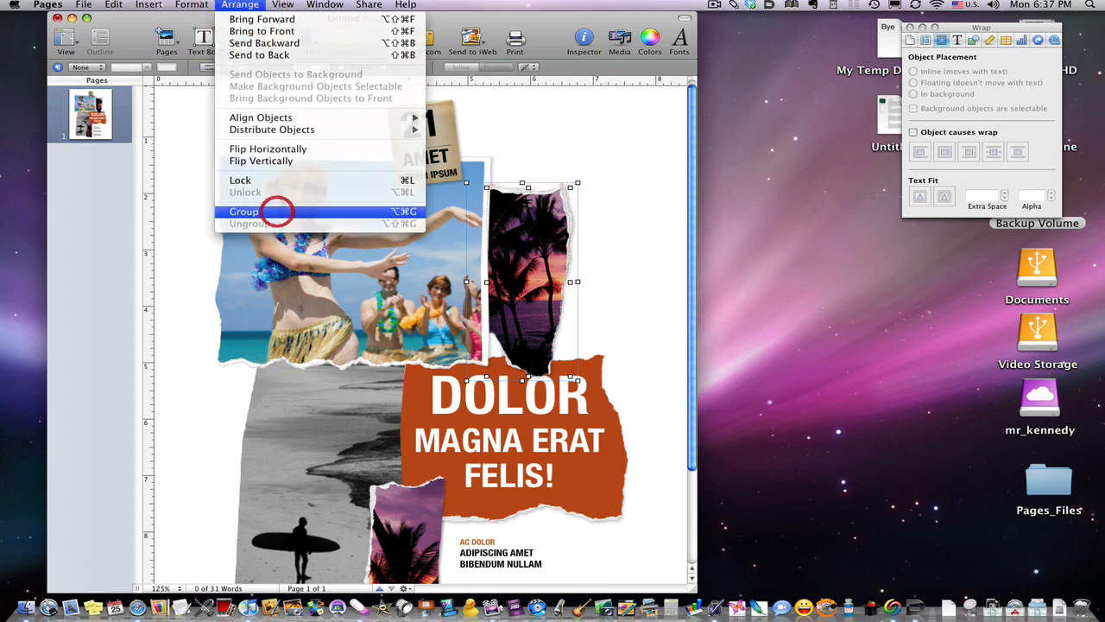
pyautogui.click(244, 212)
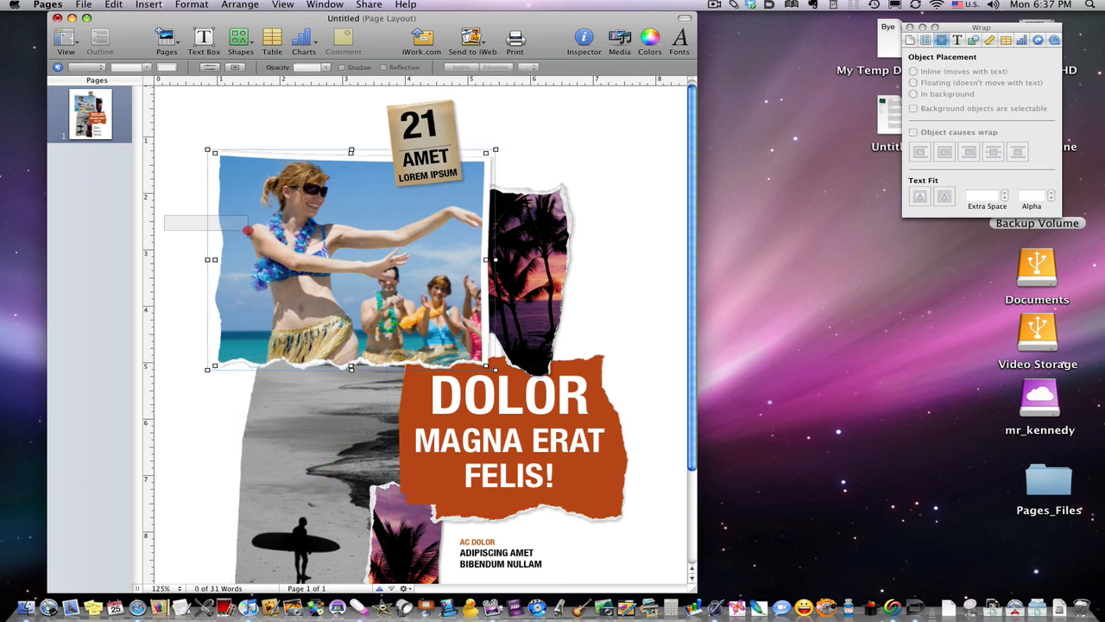
pyautogui.click(262, 5)
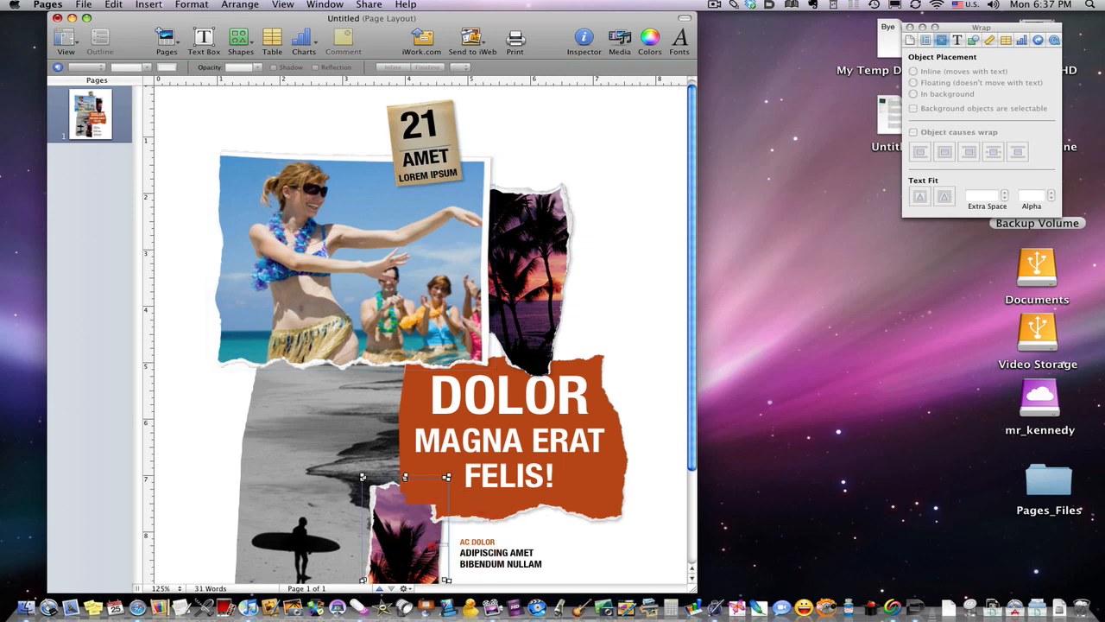
pyautogui.click(239, 4)
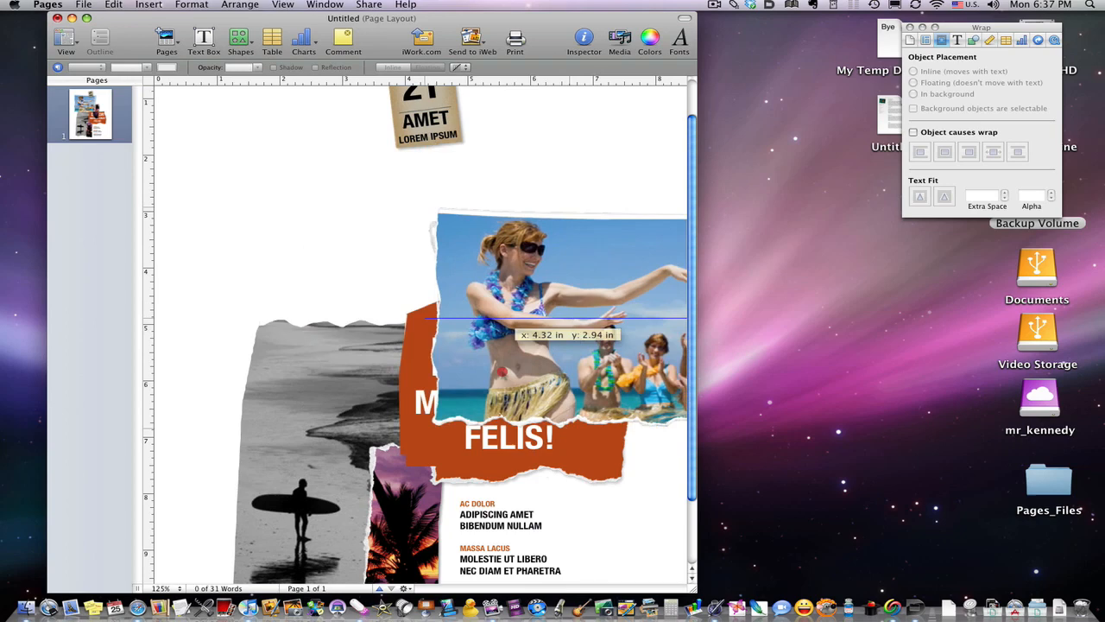
# - Reposition the dancing photo and palm-tree group, and send the black-and-white beach photo to the back
pyautogui.moveTo(561, 328); pyautogui.dragTo(536, 475)
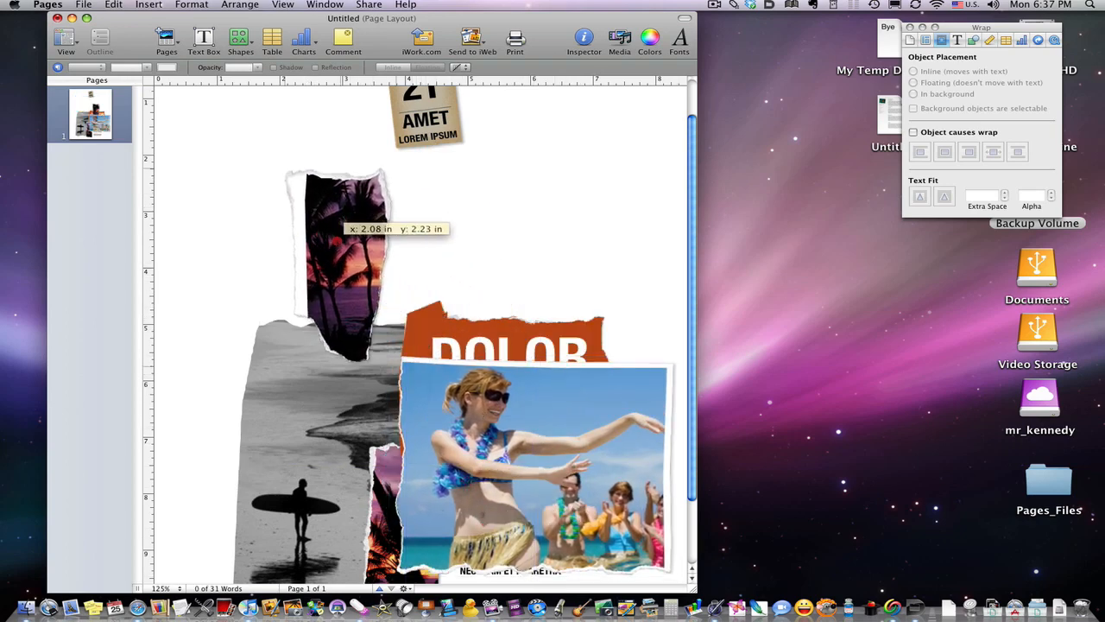
pyautogui.moveTo(535, 466); pyautogui.dragTo(533, 267)
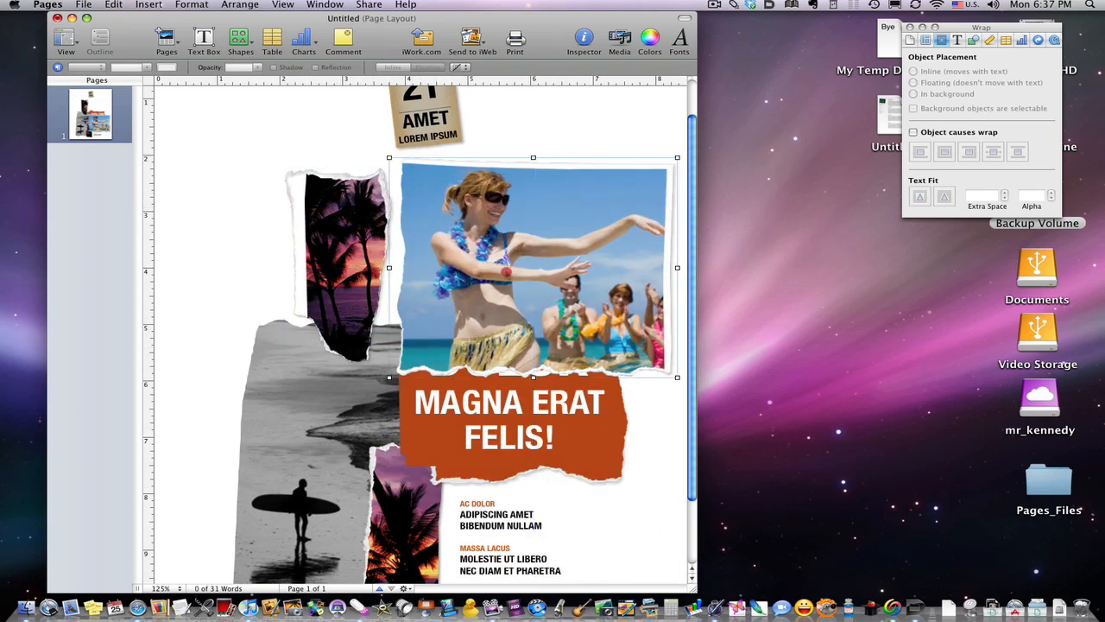
pyautogui.moveTo(533, 268); pyautogui.dragTo(500, 234)
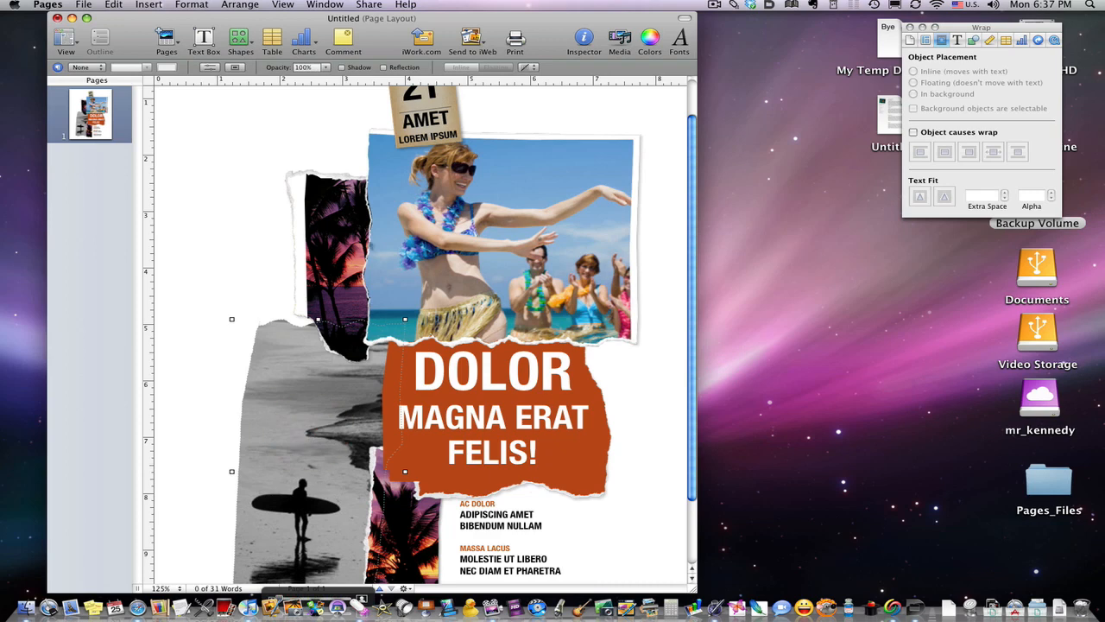
pyautogui.click(240, 4)
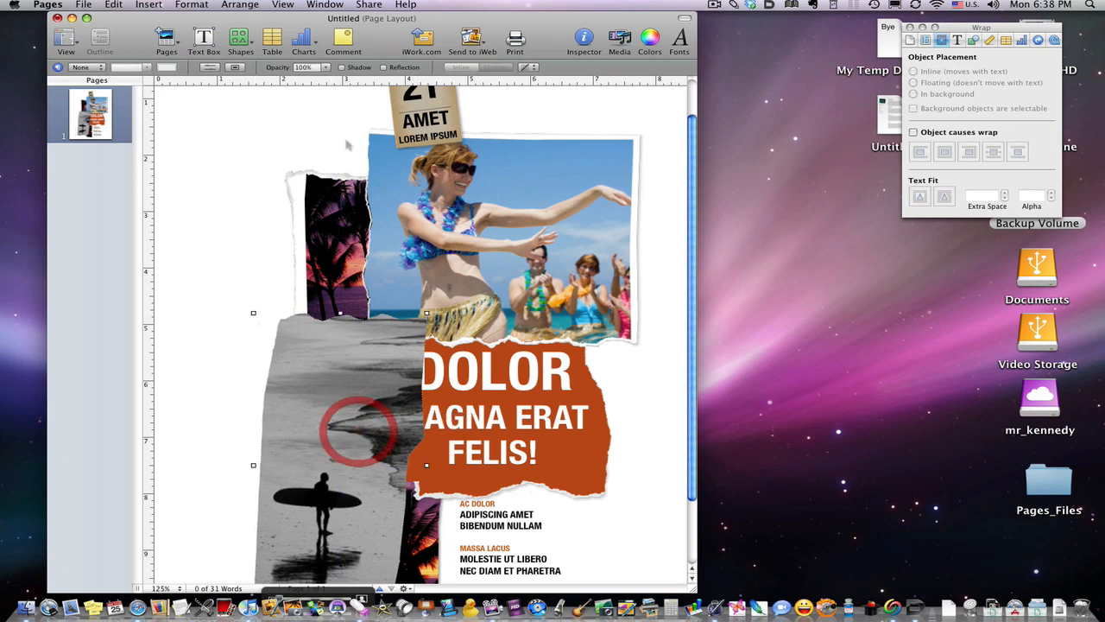
pyautogui.click(240, 4)
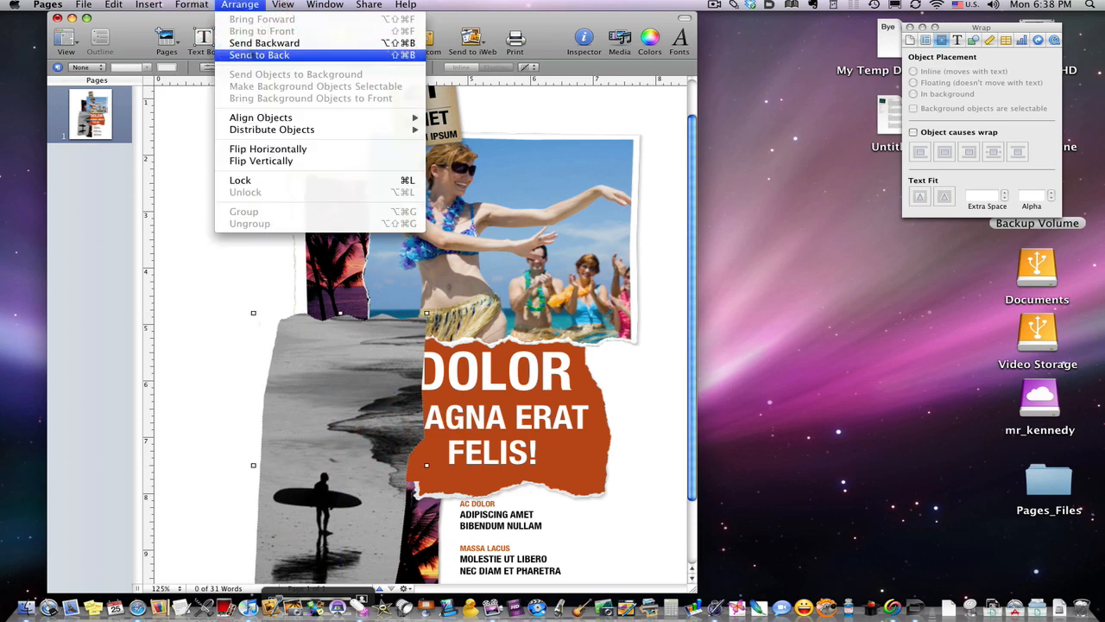
pyautogui.click(264, 55)
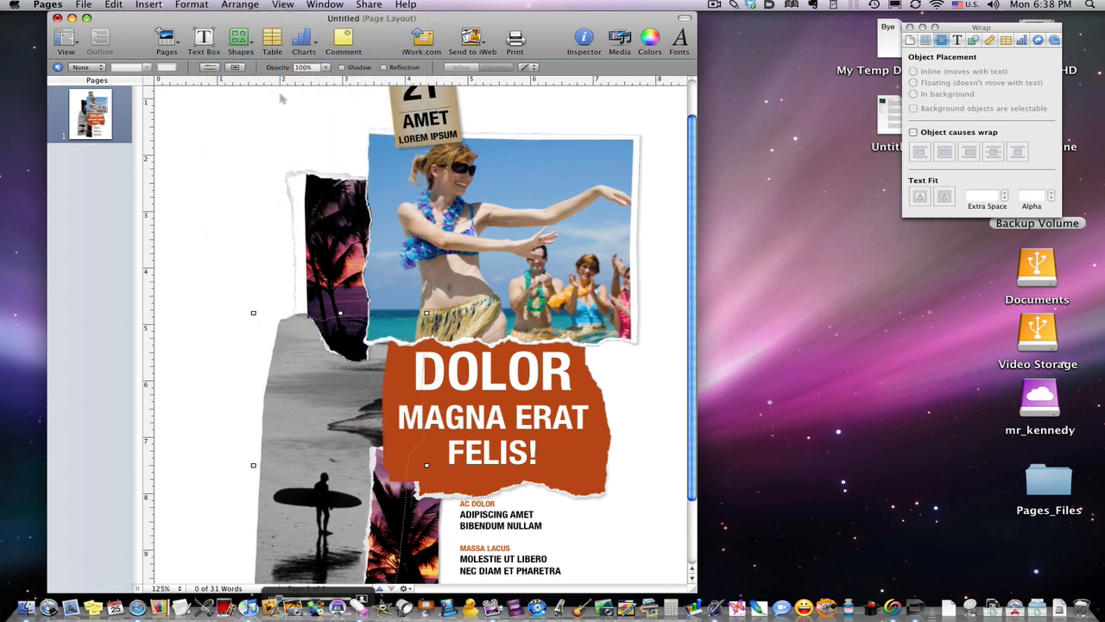
# - Bring the hula dancing photo in front of all other collage pieces
pyautogui.click(462, 224)
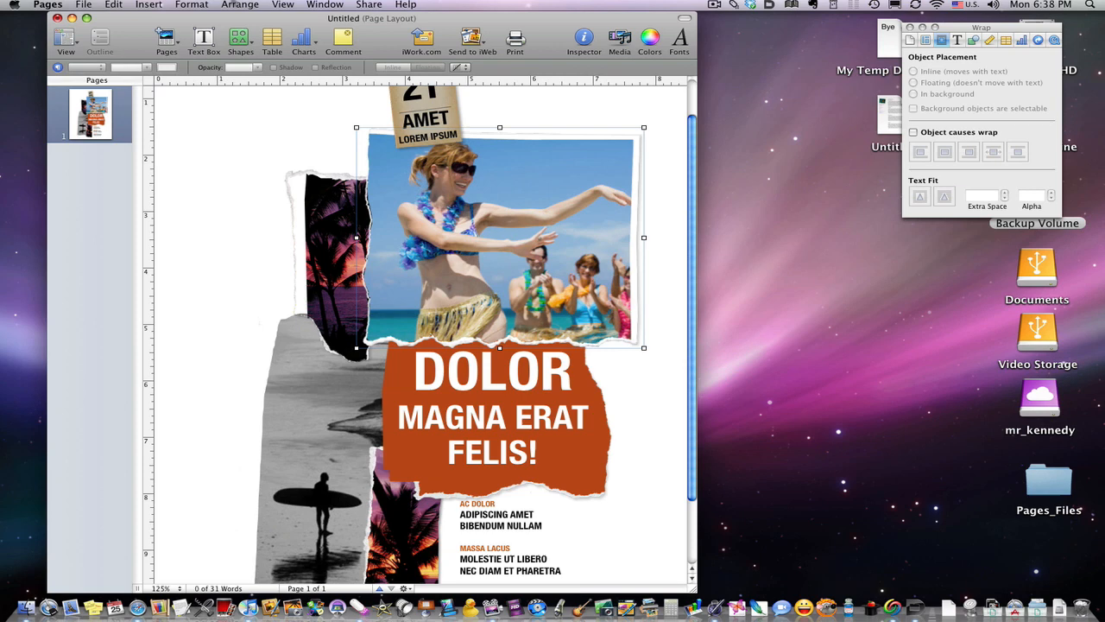
pyautogui.click(239, 5)
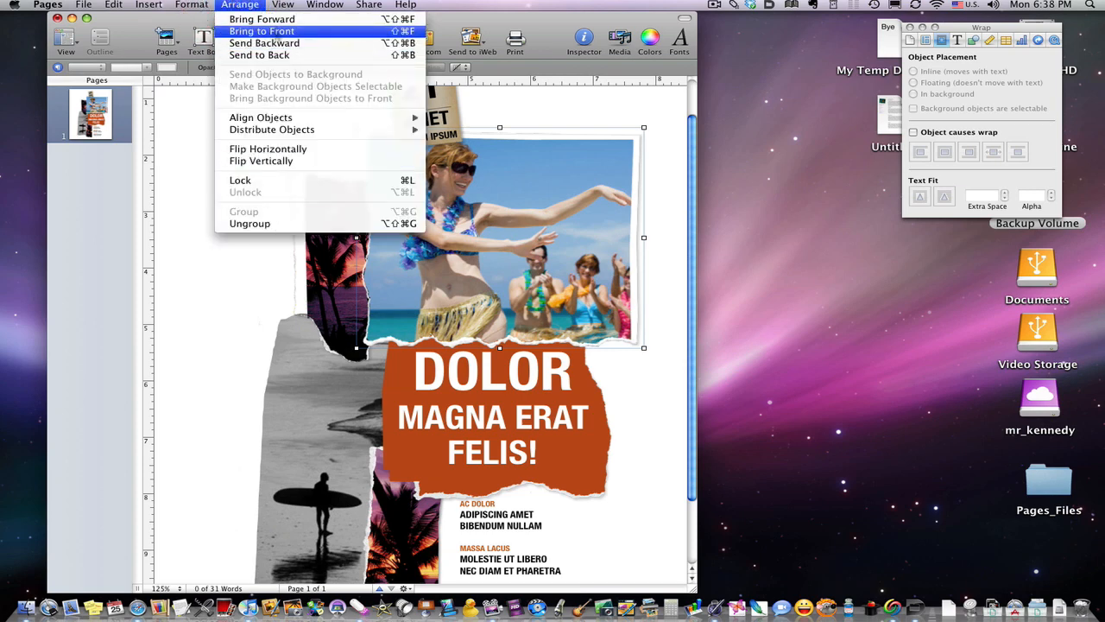
pyautogui.click(264, 31)
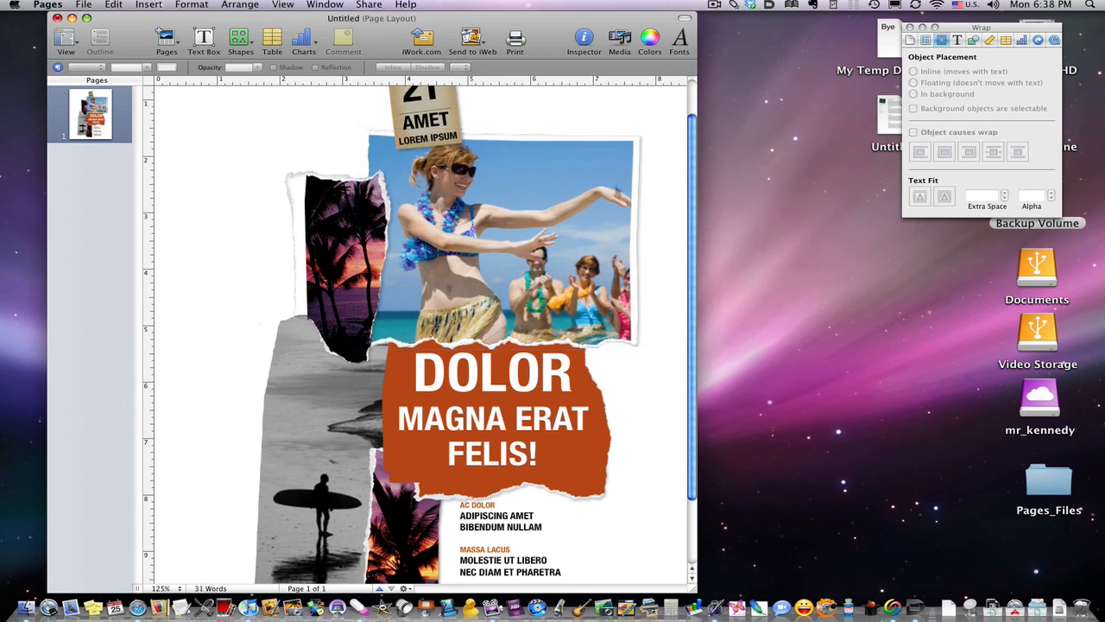
pyautogui.scroll(-3)
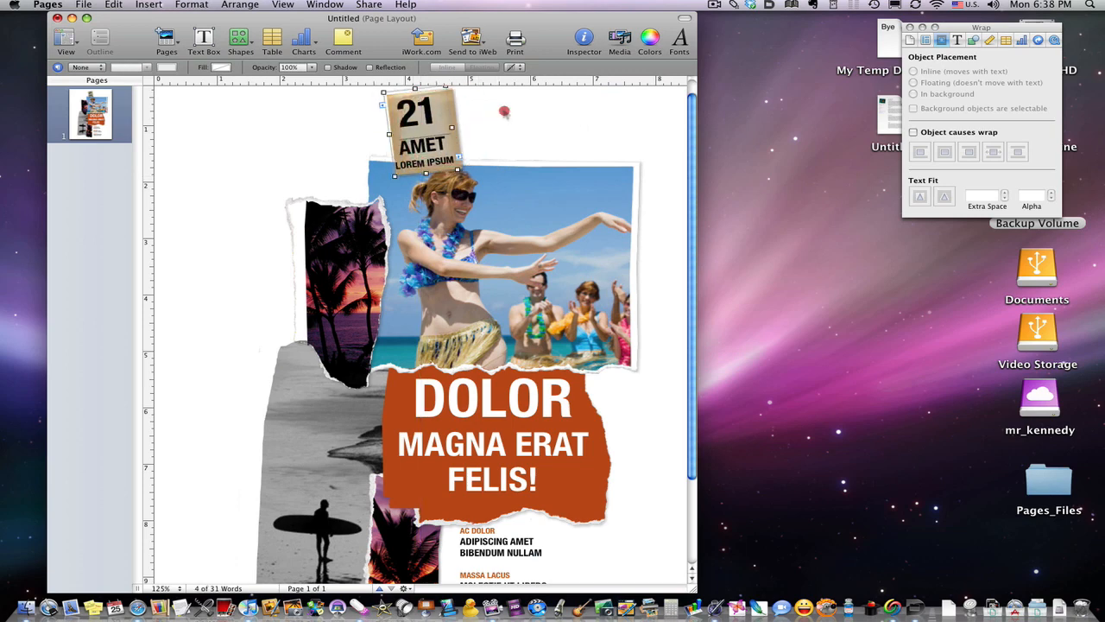
# - Drag the date tag left and start editing its text to read 21 MAY 2009
pyautogui.click(239, 4)
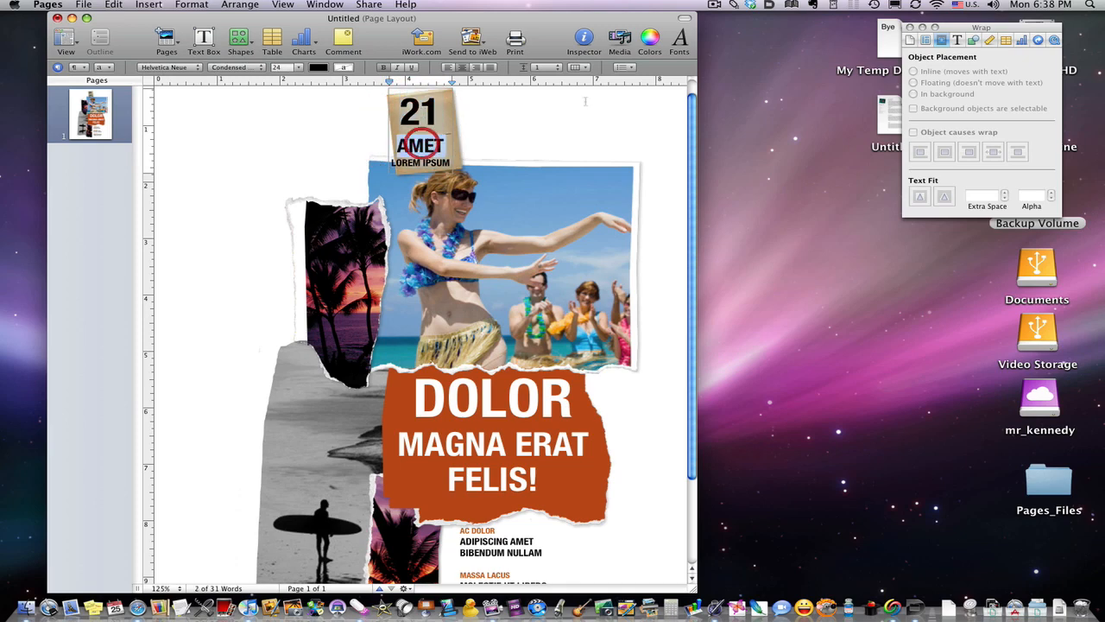
pyautogui.moveTo(419, 130); pyautogui.dragTo(354, 151)
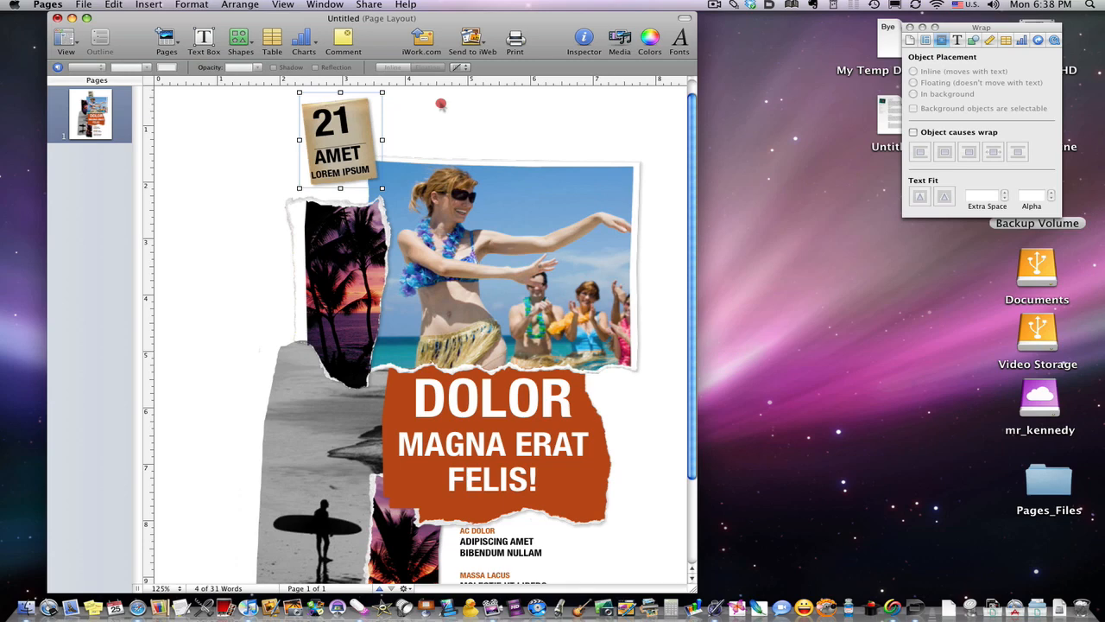
pyautogui.doubleClick(336, 155)
pyautogui.write('MAY')
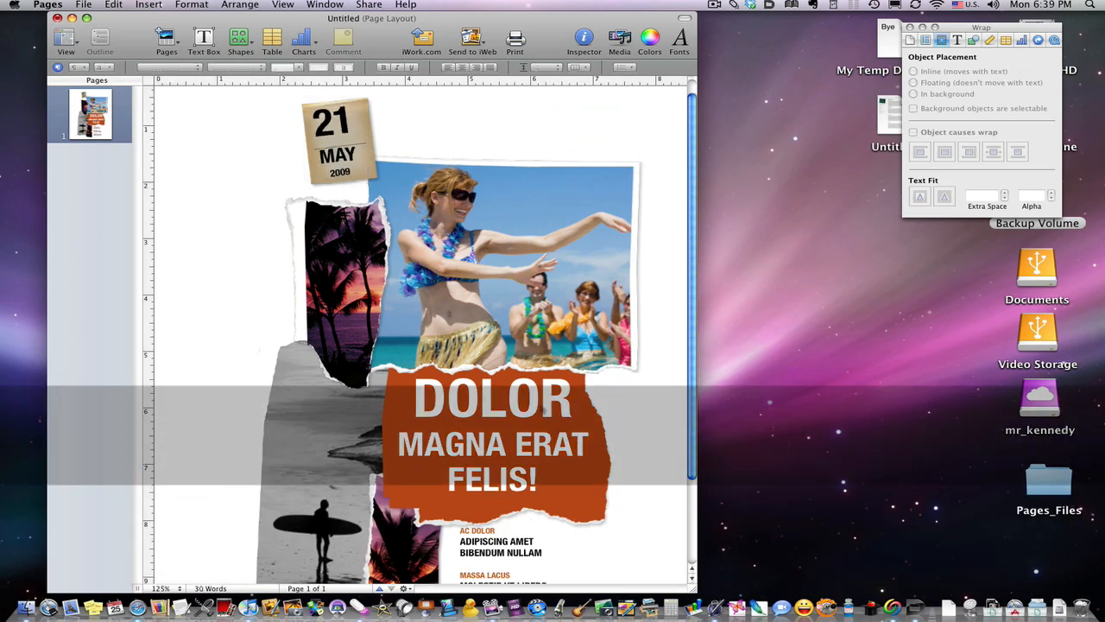
# - Type MY PARTY over DOLOR and delete the leftover MAGNA ERAT FELIS lines
pyautogui.doubleClick(488, 403)
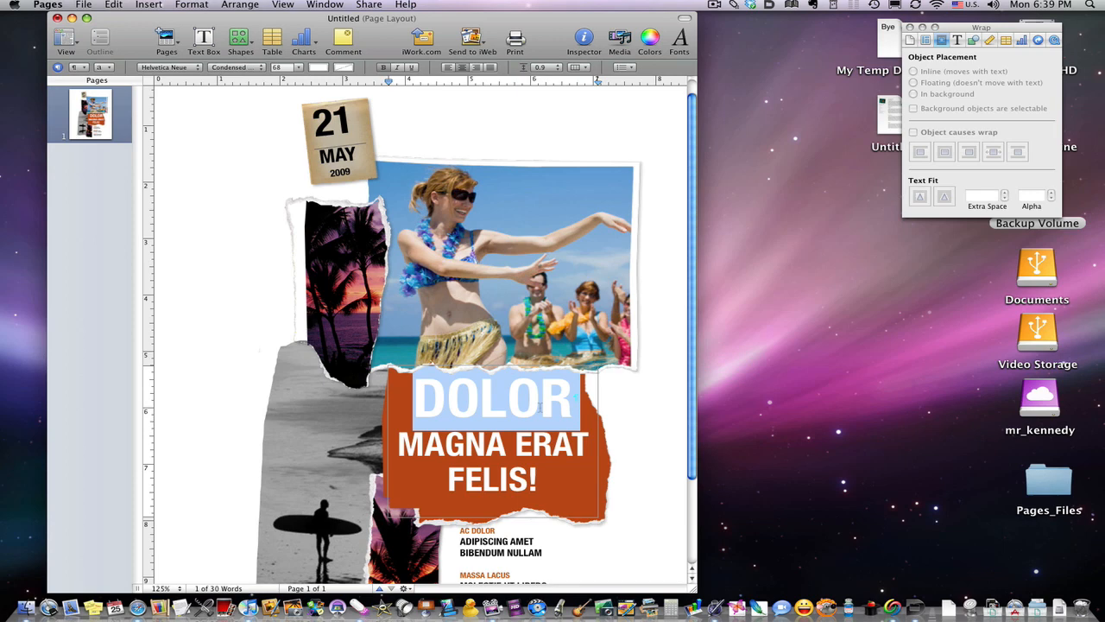
pyautogui.write('MY PART')
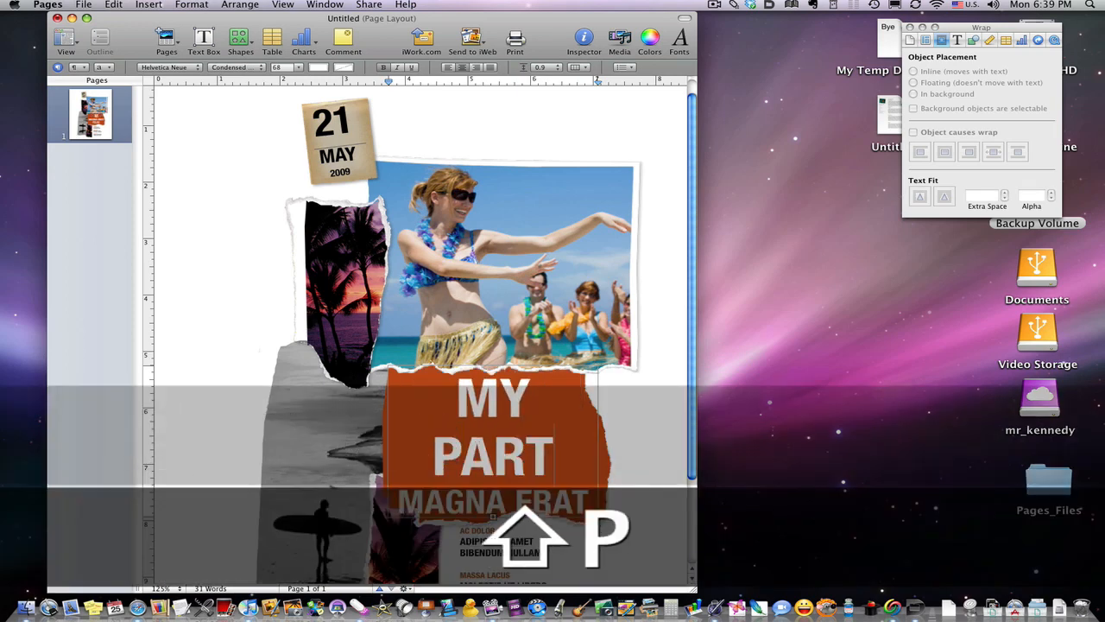
pyautogui.write('Y')
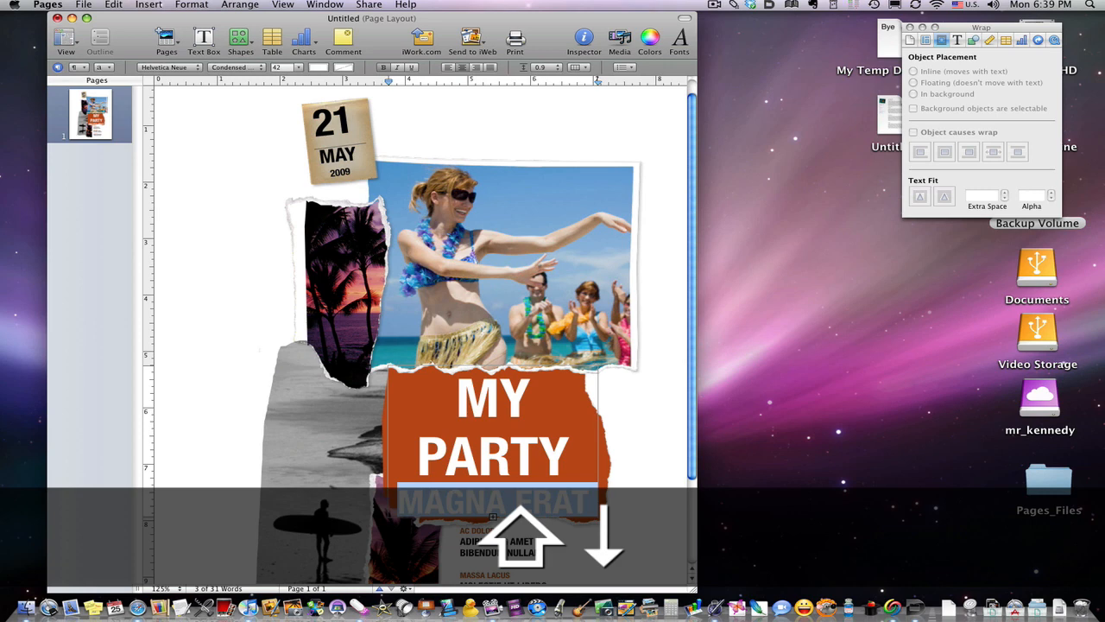
pyautogui.press('Delete')
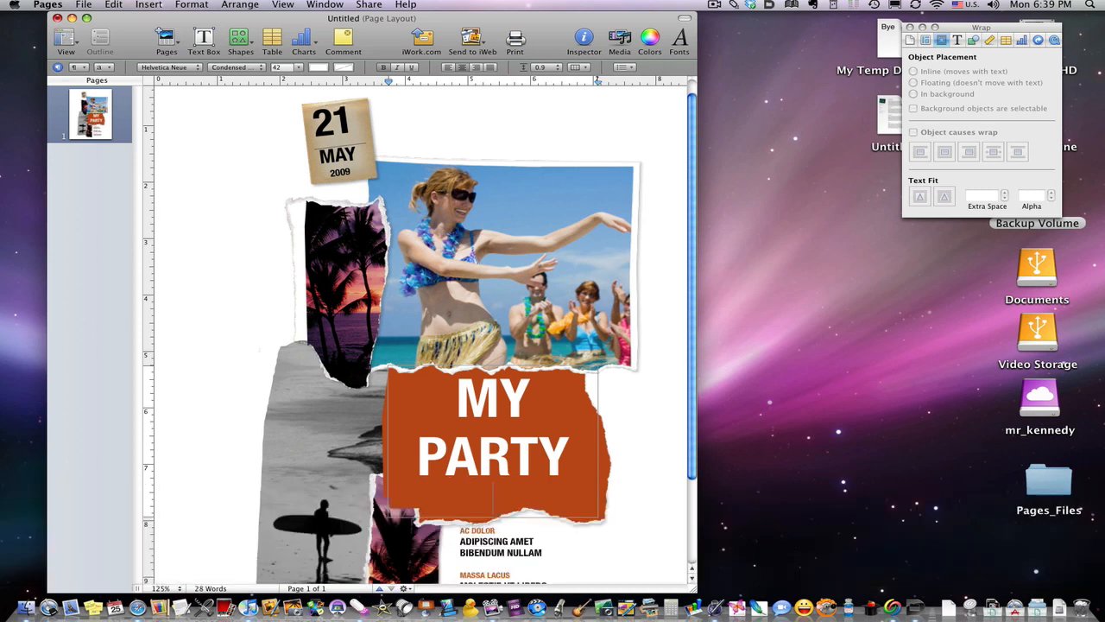
pyautogui.scroll(-3)
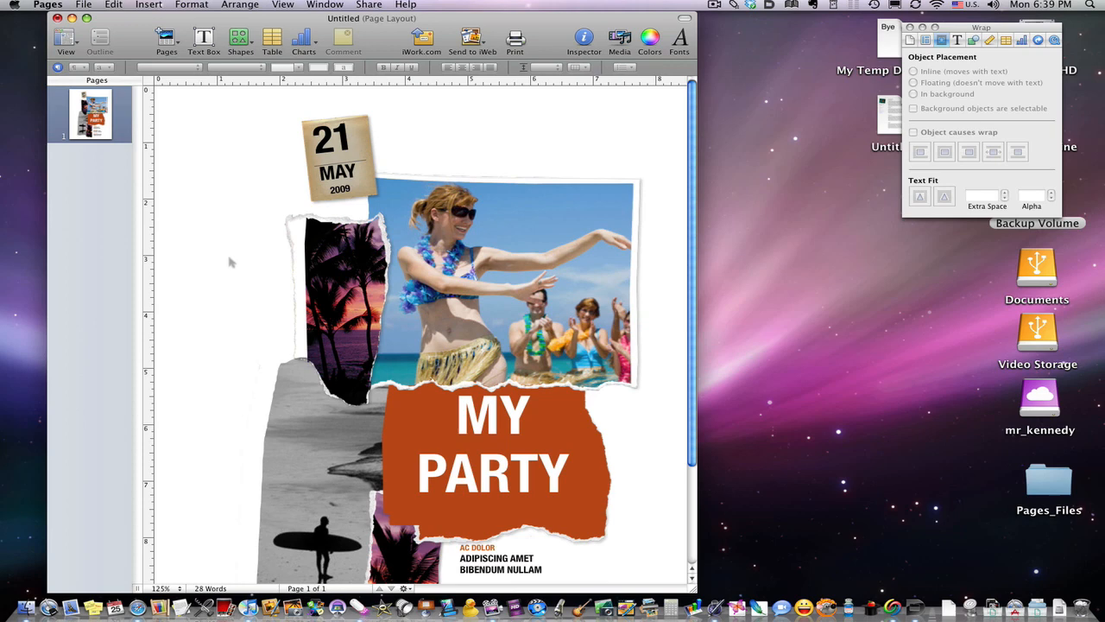
pyautogui.moveTo(253, 144)
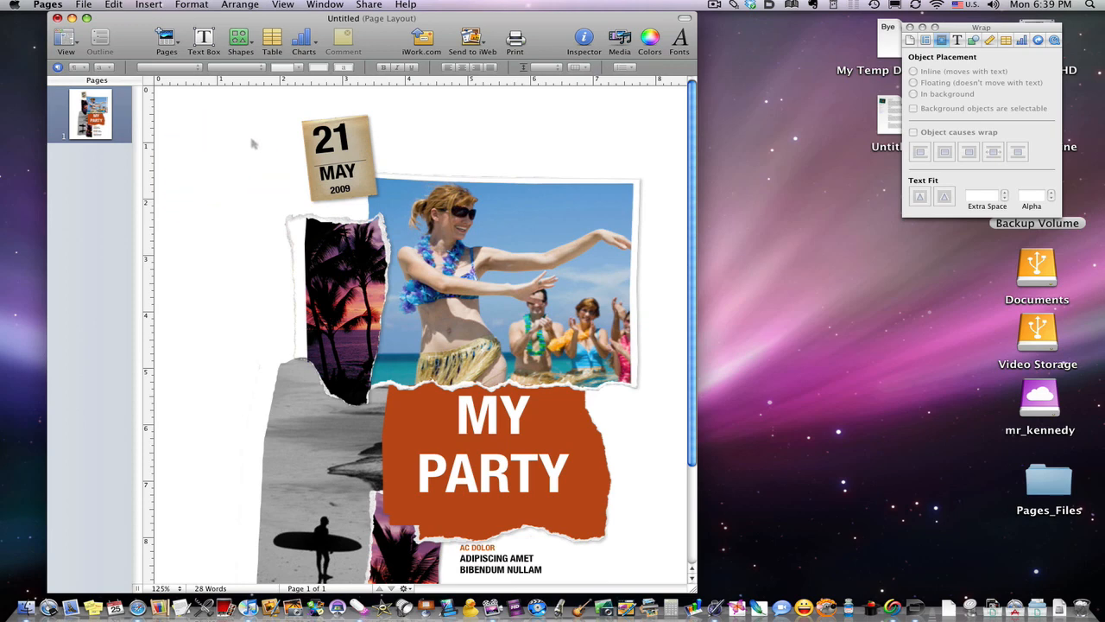
# - Insert a star shape, place it right of the date tag and shrink it small
pyautogui.click(240, 38)
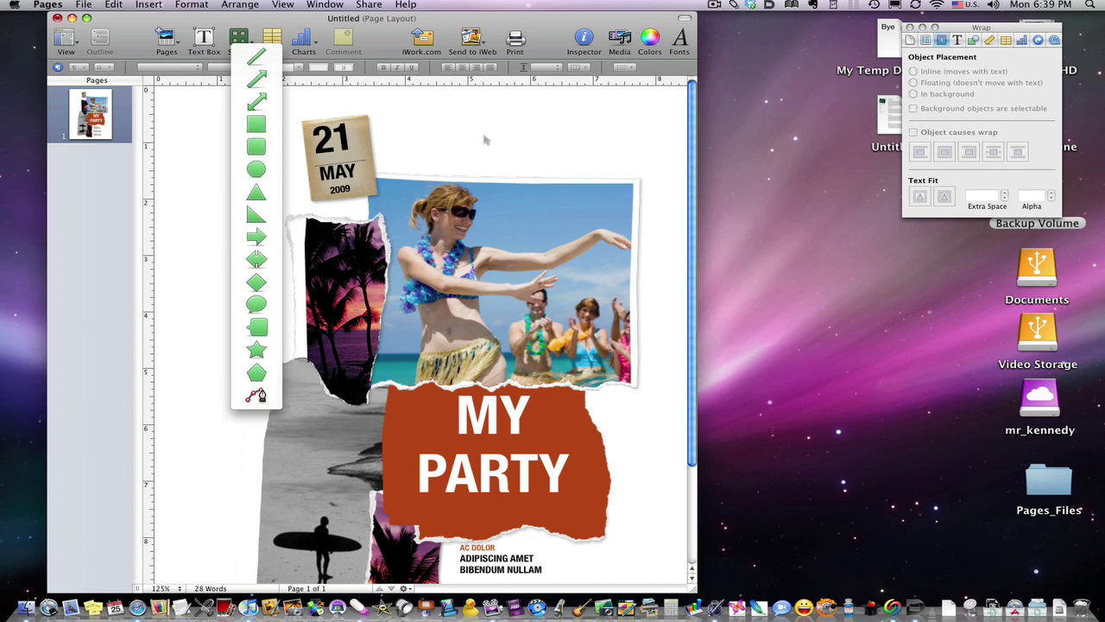
pyautogui.click(256, 237)
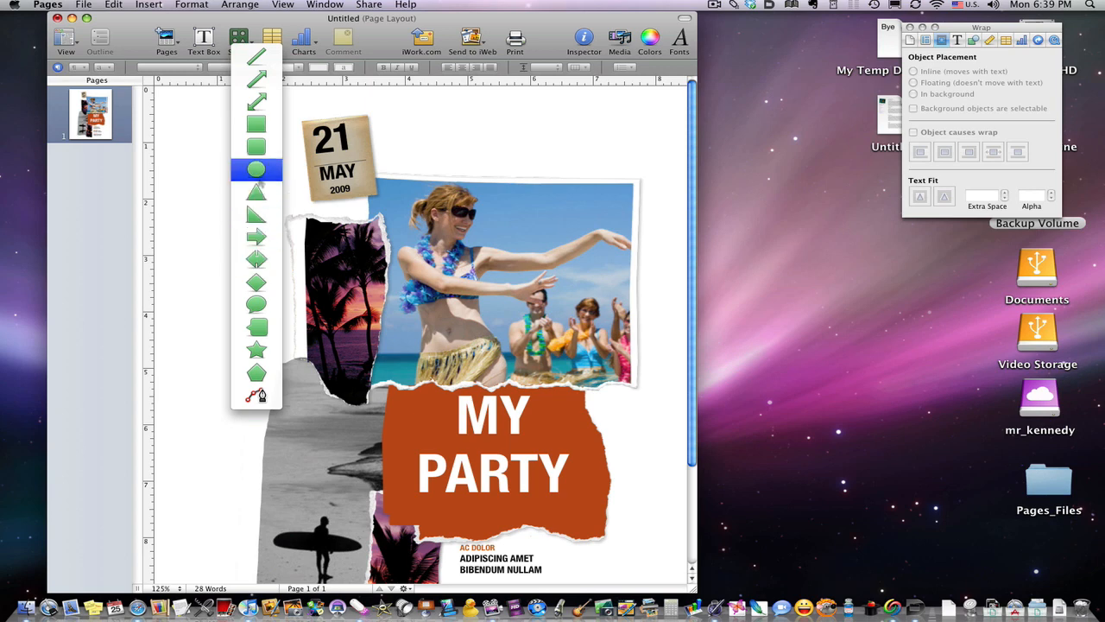
pyautogui.click(257, 349)
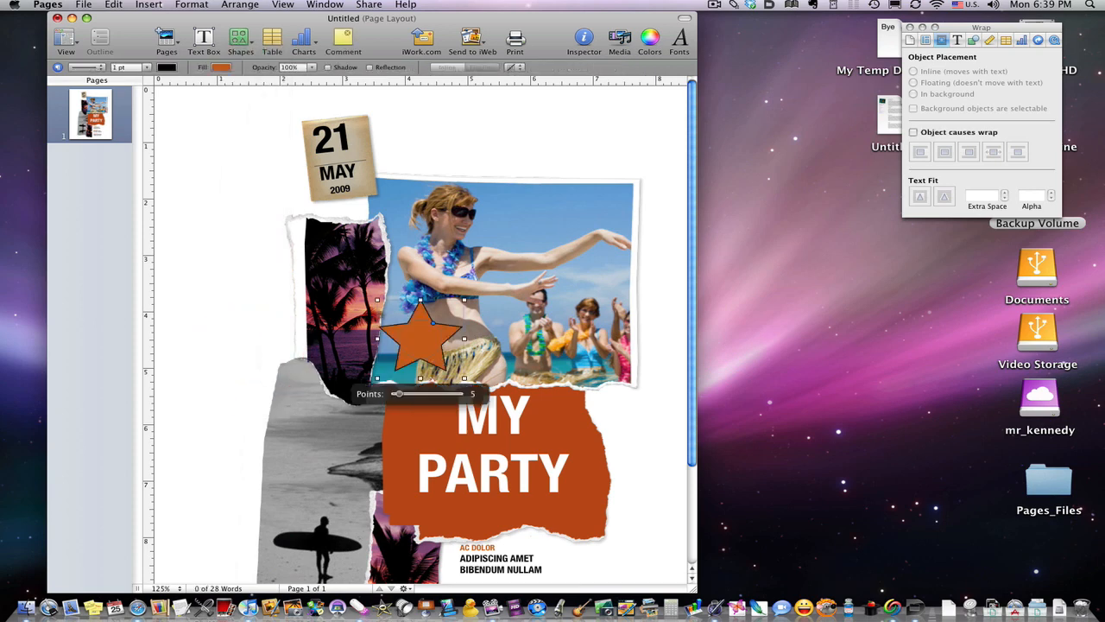
pyautogui.moveTo(420, 337); pyautogui.dragTo(383, 159)
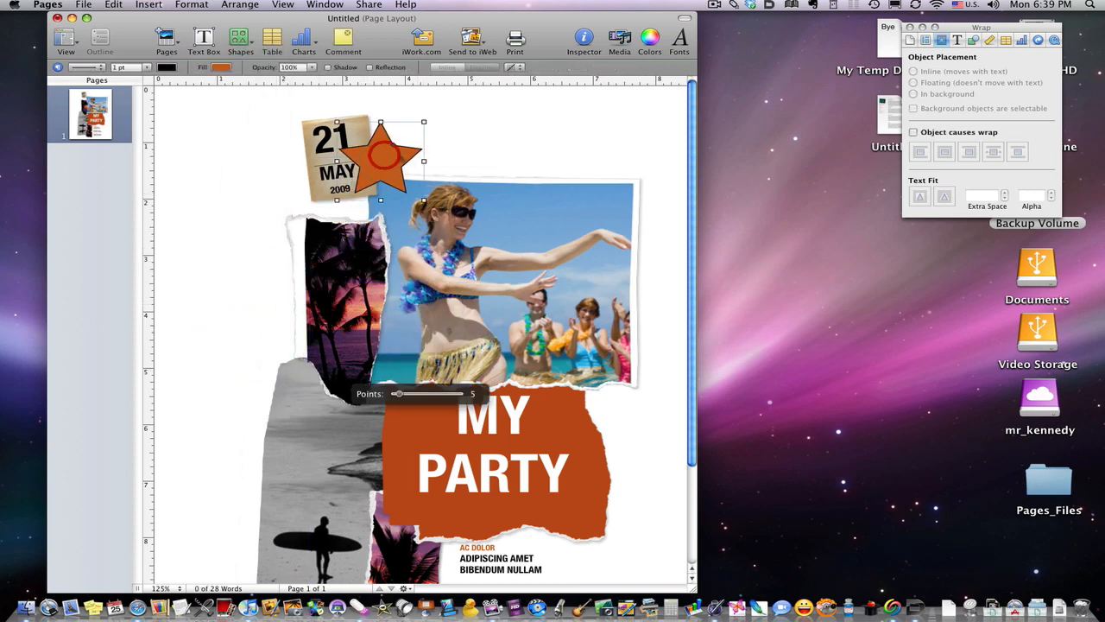
pyautogui.moveTo(424, 161); pyautogui.dragTo(603, 162)
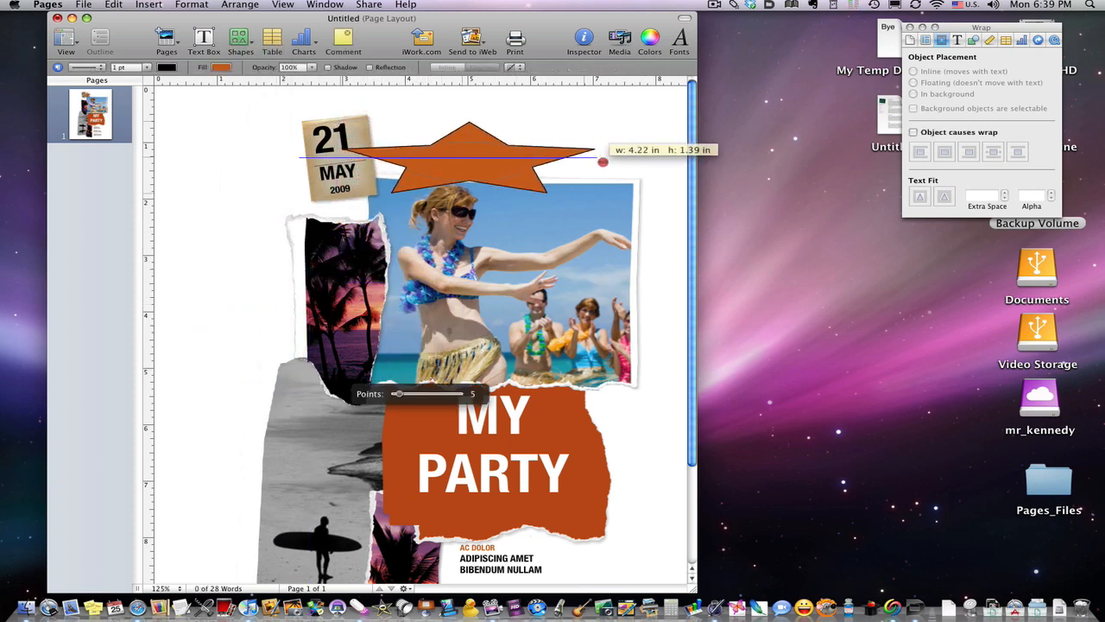
pyautogui.moveTo(603, 163); pyautogui.dragTo(460, 163)
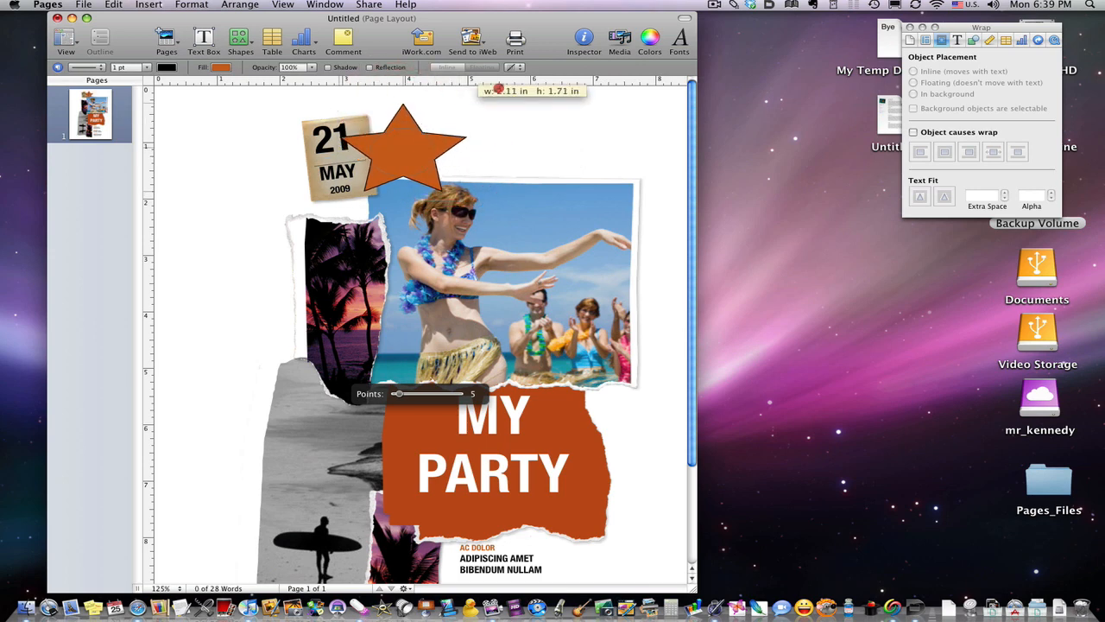
pyautogui.moveTo(484, 95); pyautogui.dragTo(386, 160)
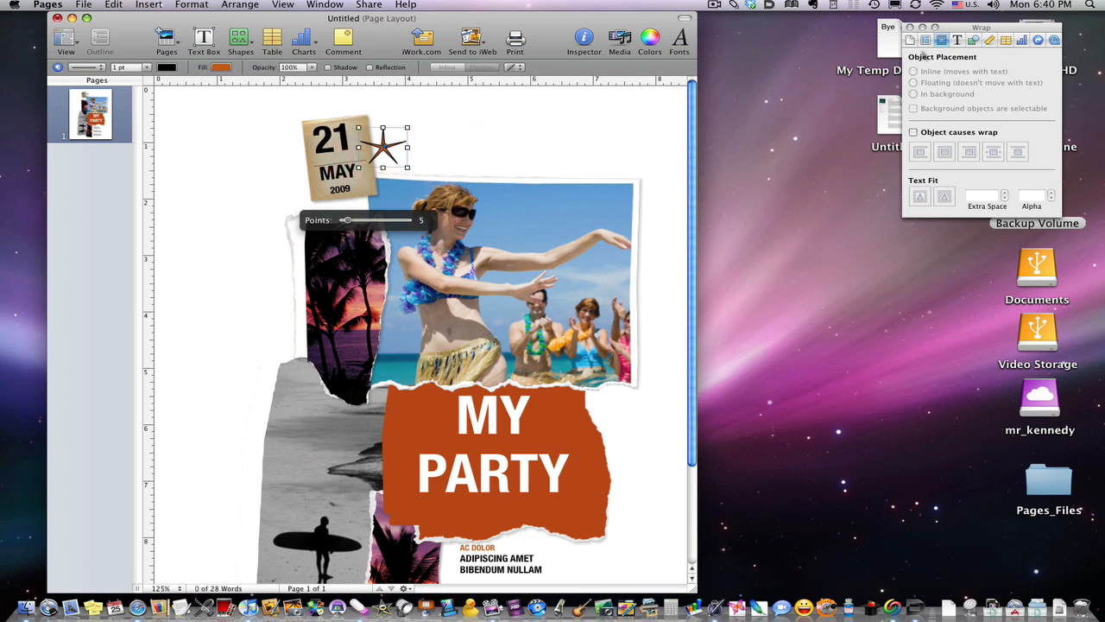
pyautogui.click(980, 40)
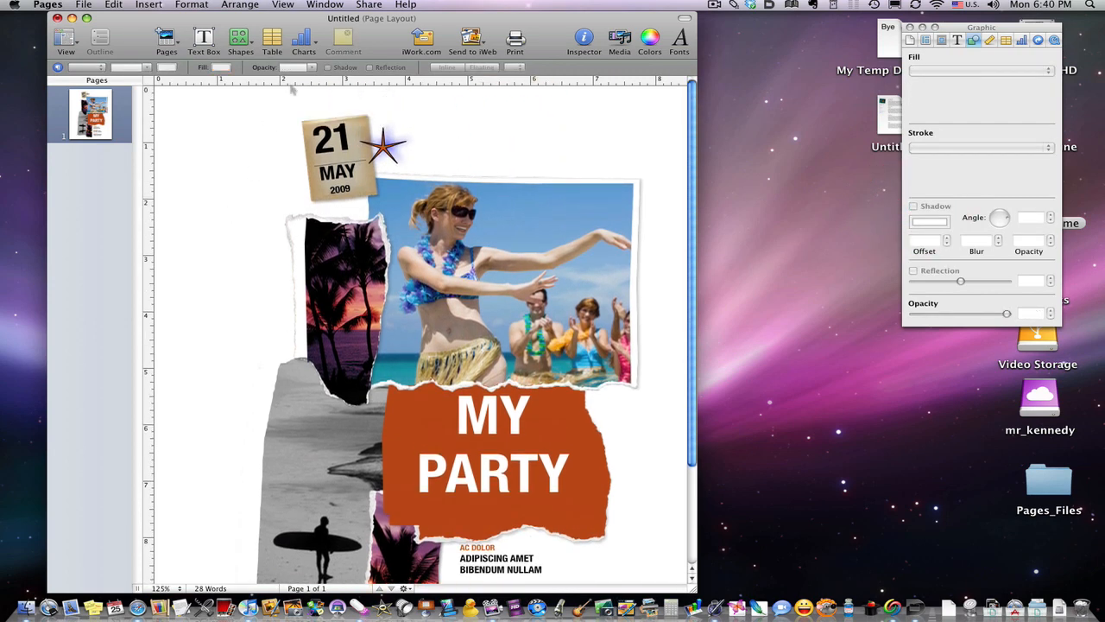
# - Insert a speech bubble beside the dancer's face and enlarge it toward the photo's upper right
pyautogui.click(241, 39)
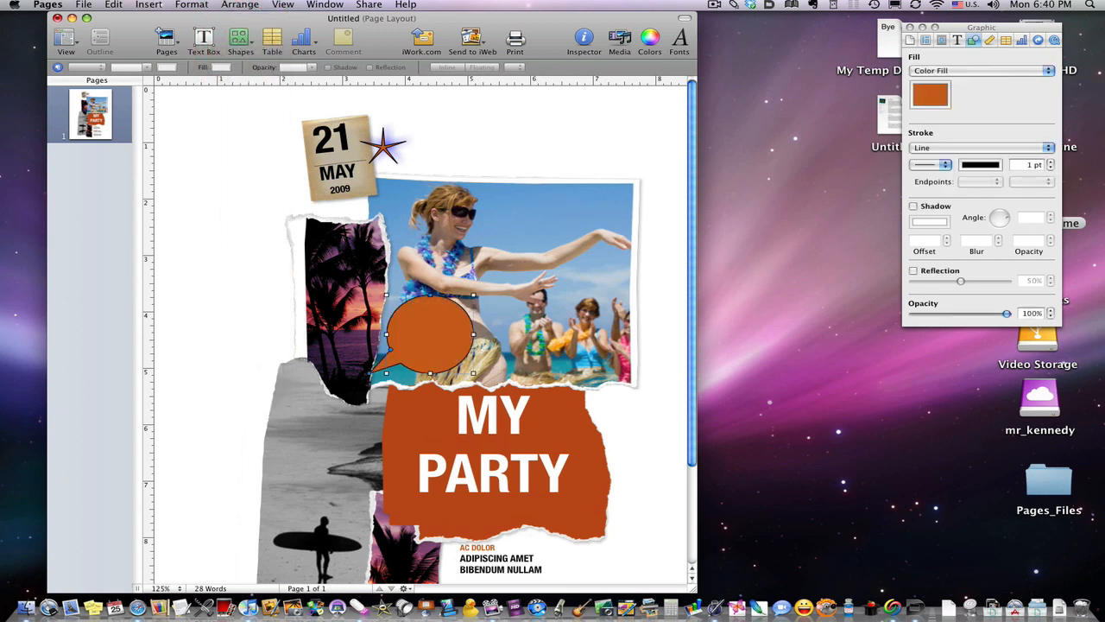
pyautogui.moveTo(432, 333); pyautogui.dragTo(531, 194)
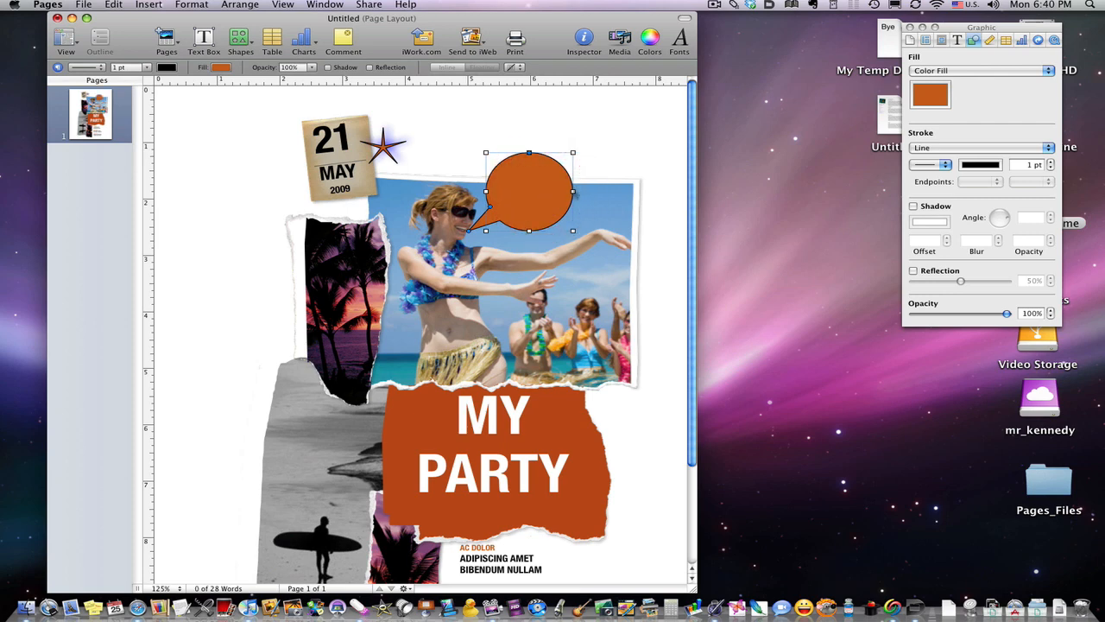
pyautogui.moveTo(572, 153); pyautogui.dragTo(625, 134)
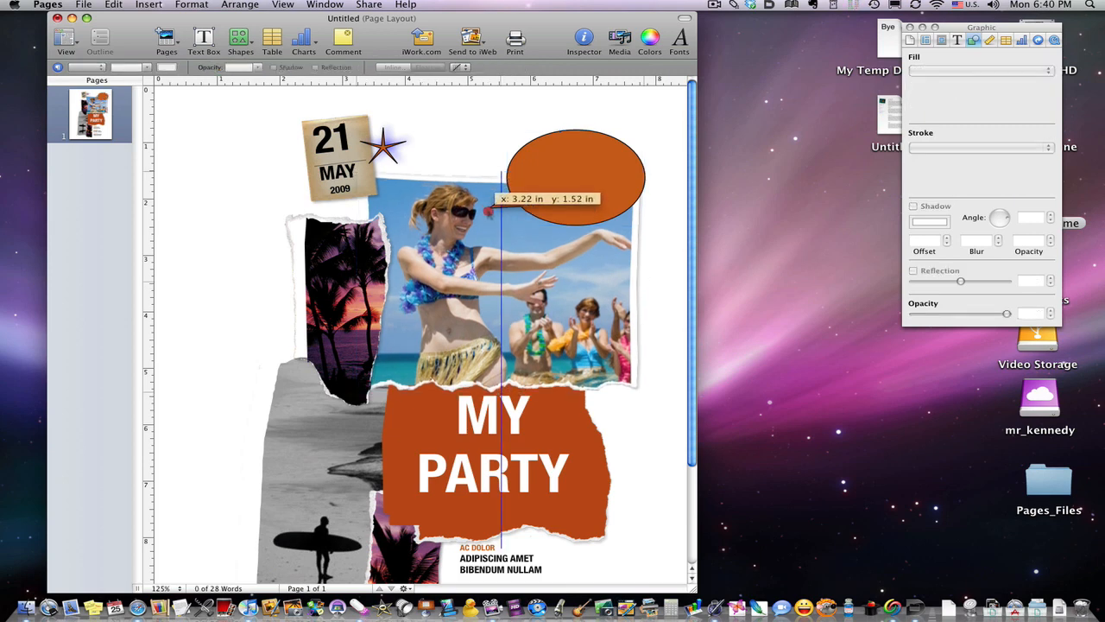
pyautogui.click(576, 173)
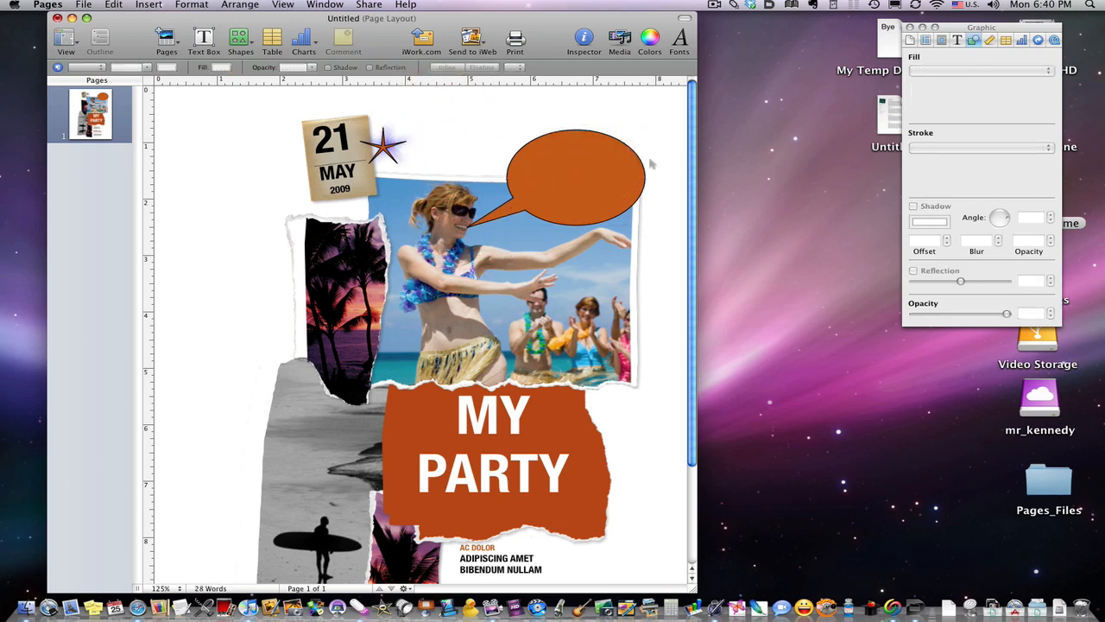
pyautogui.click(574, 173)
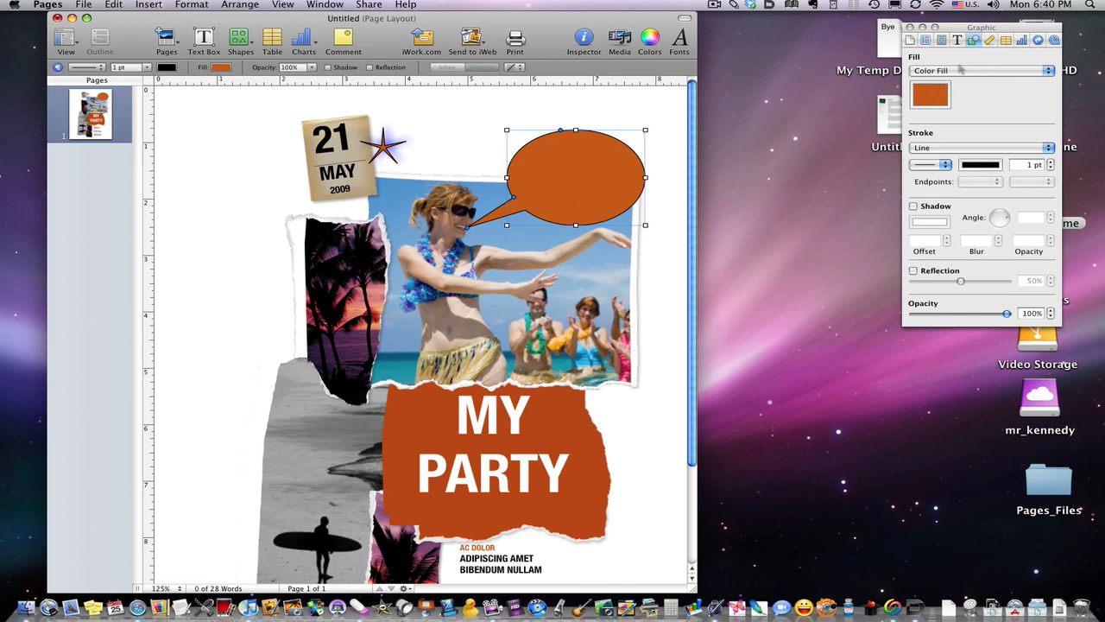
# - Set the bubble's fill to None, add the text COME TO MY PARTY! and group them
pyautogui.click(980, 70)
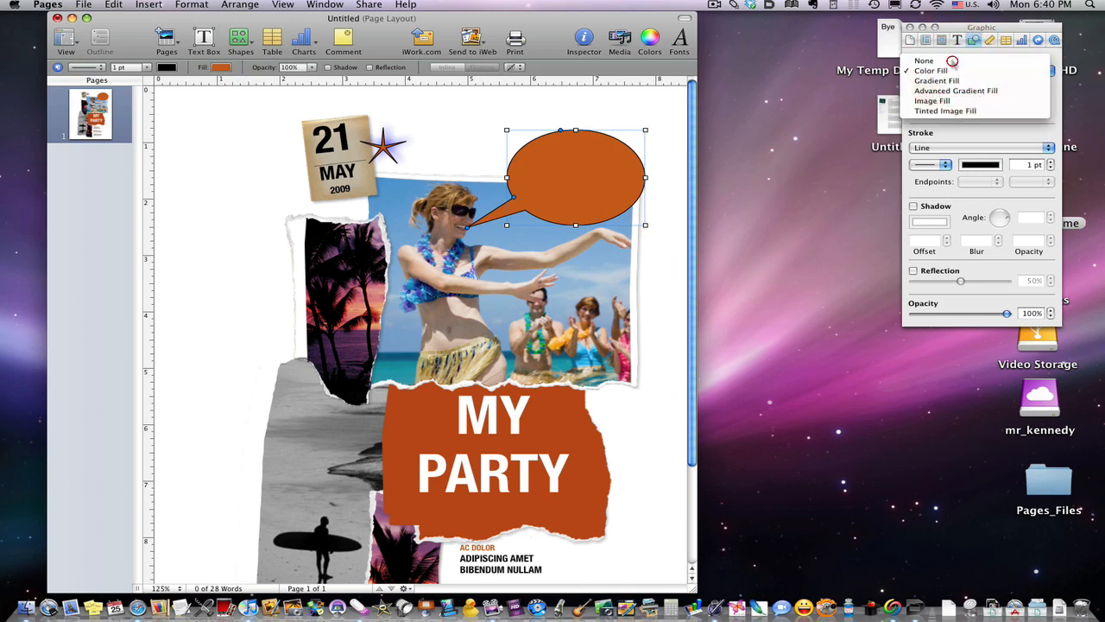
pyautogui.click(921, 59)
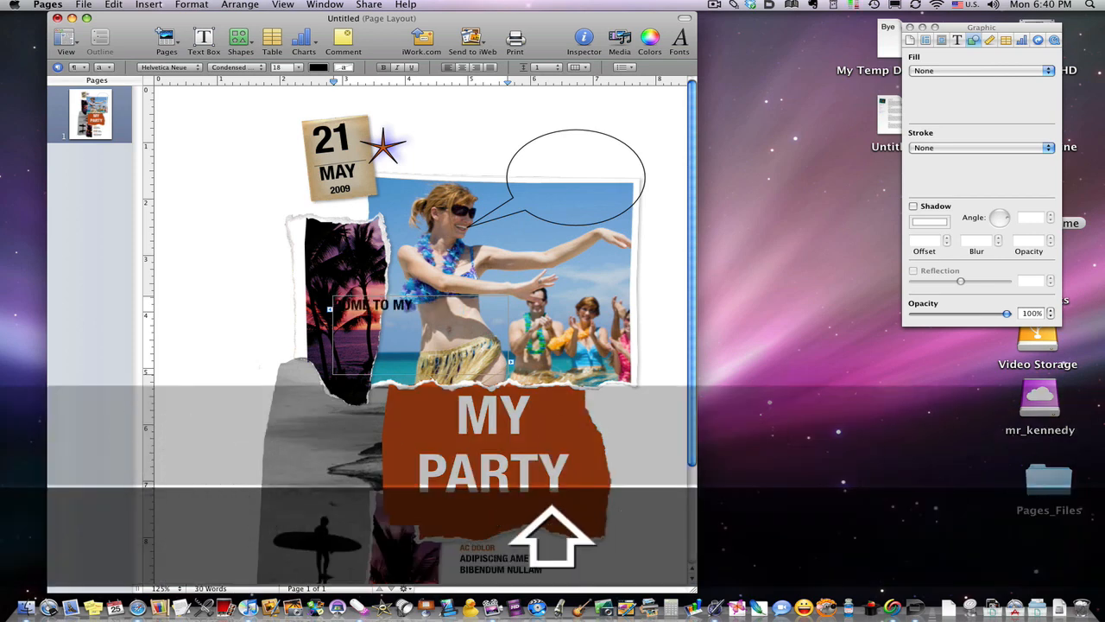
pyautogui.write('PARTY!')
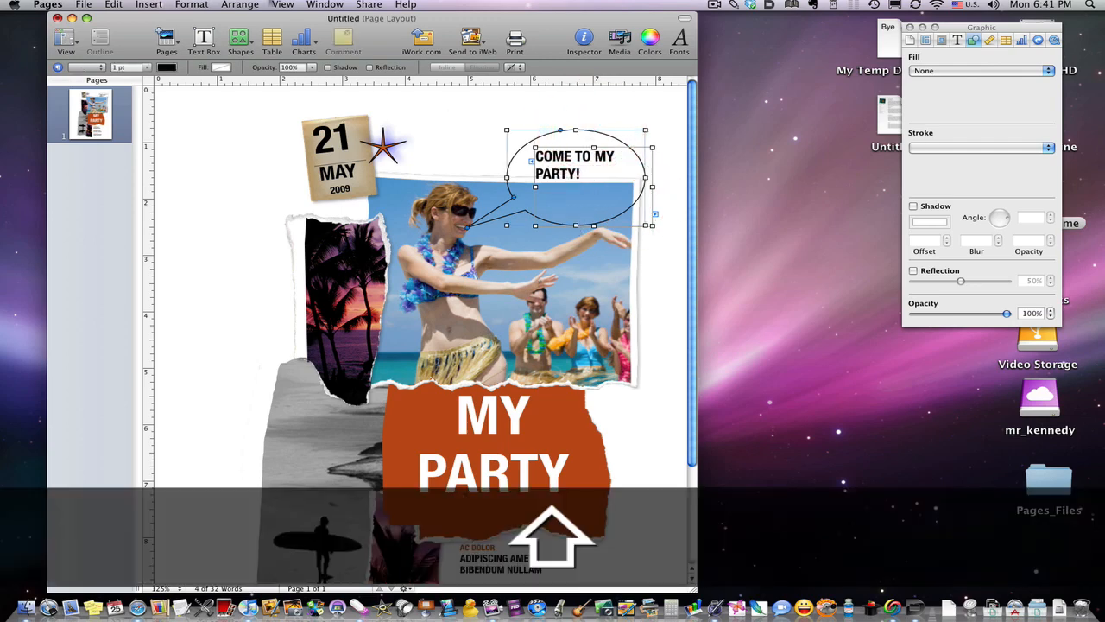
pyautogui.click(240, 5)
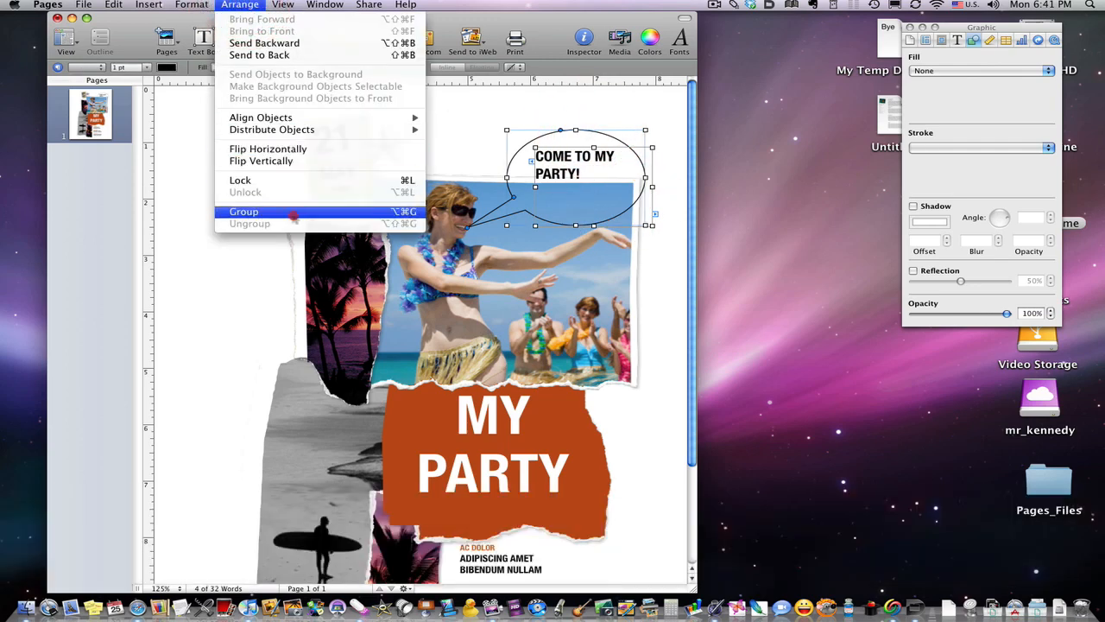
pyautogui.click(243, 211)
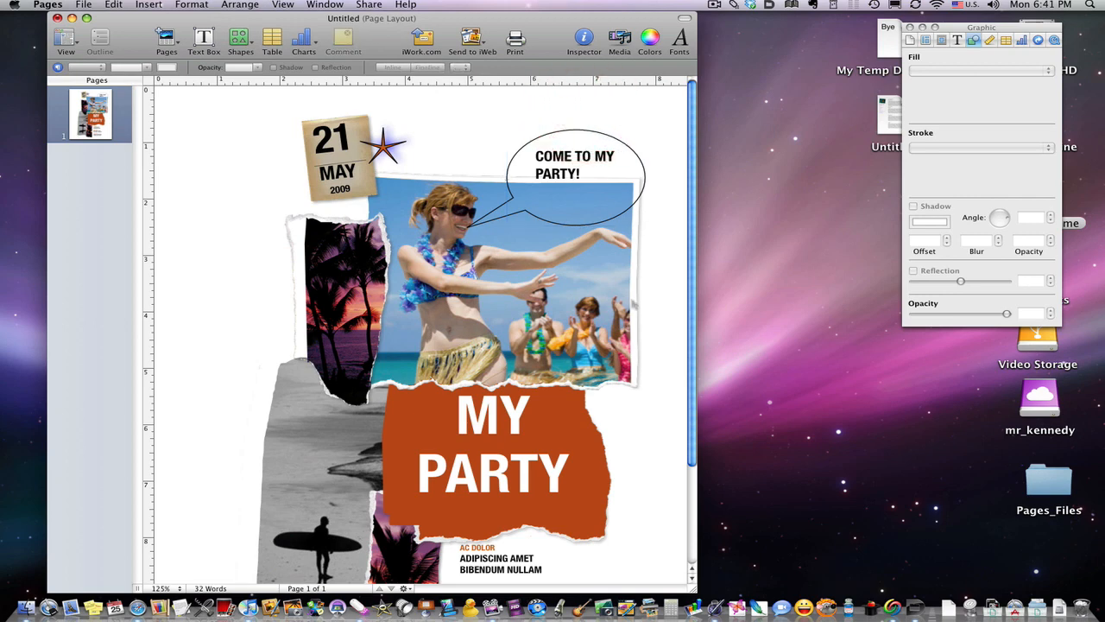
pyautogui.scroll(-3)
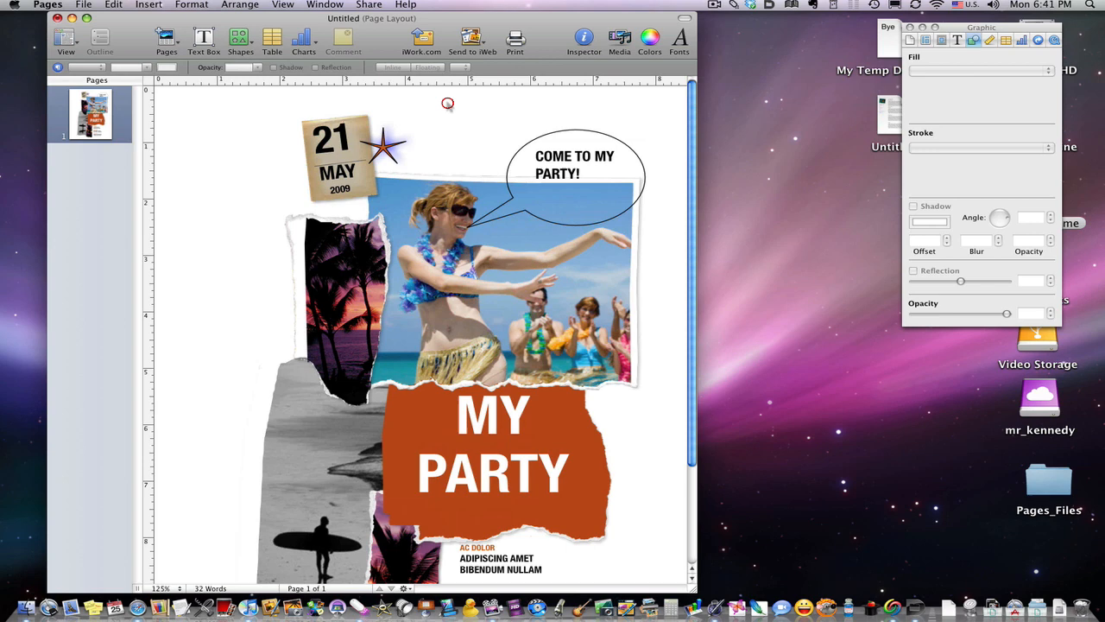
# - Insert a polygon at the poster's upper left and reduce it to a three-sided triangle
pyautogui.click(240, 37)
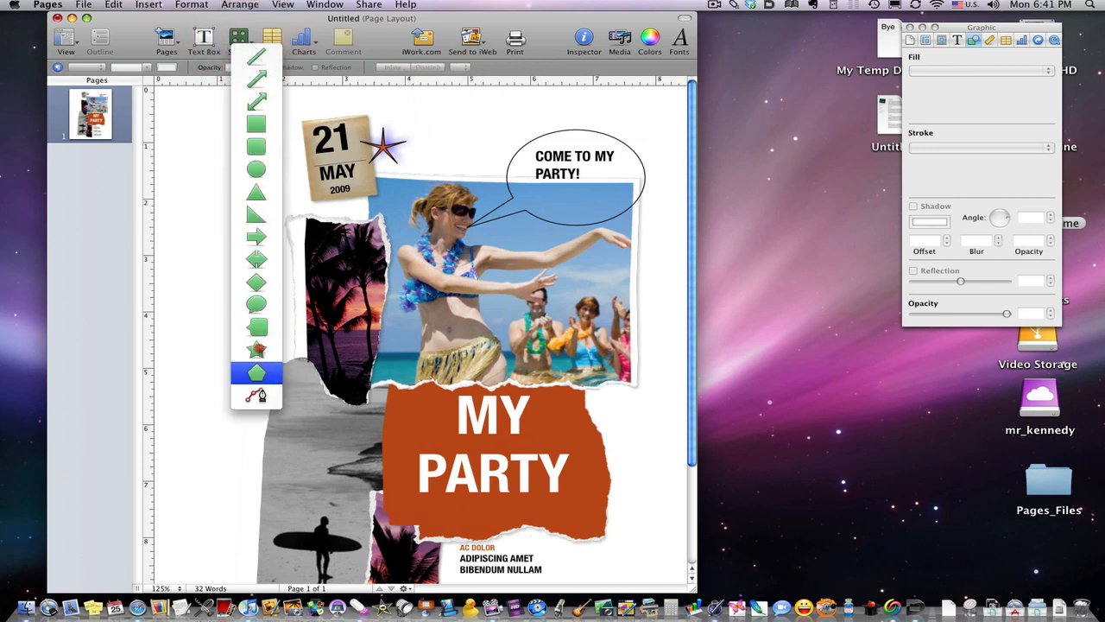
pyautogui.click(256, 373)
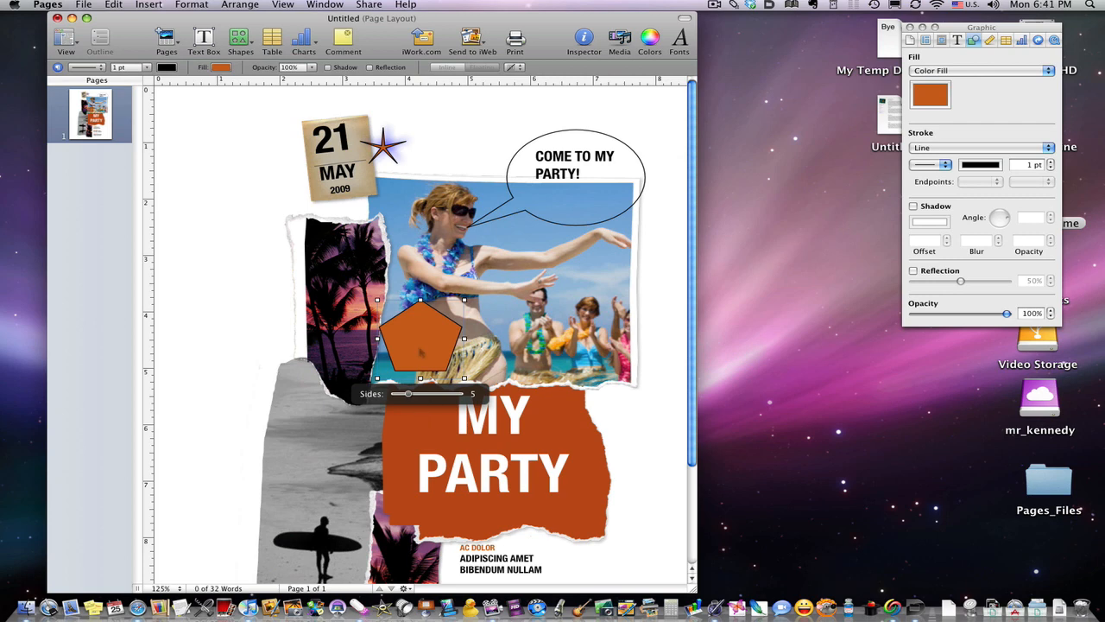
pyautogui.moveTo(421, 337); pyautogui.dragTo(251, 220)
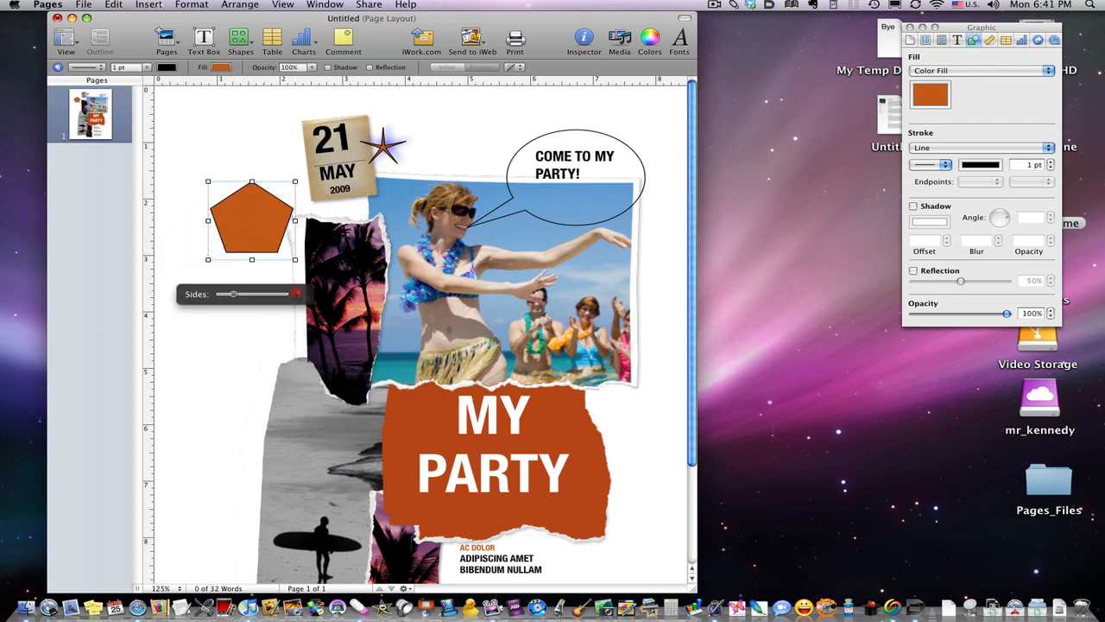
pyautogui.moveTo(232, 293); pyautogui.dragTo(253, 294)
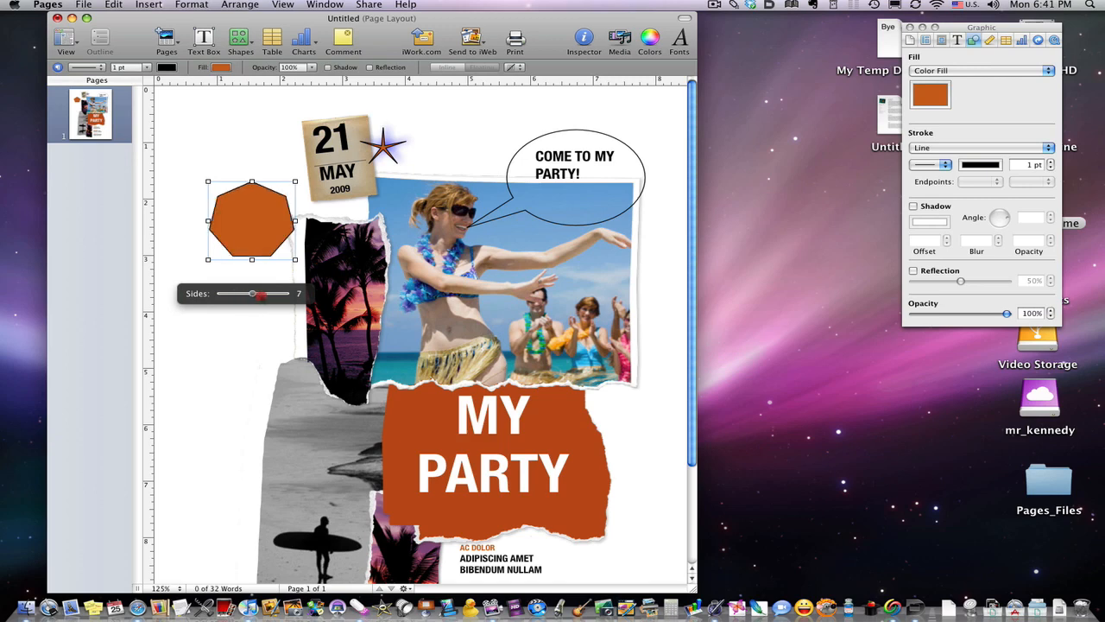
pyautogui.moveTo(253, 294); pyautogui.dragTo(233, 294)
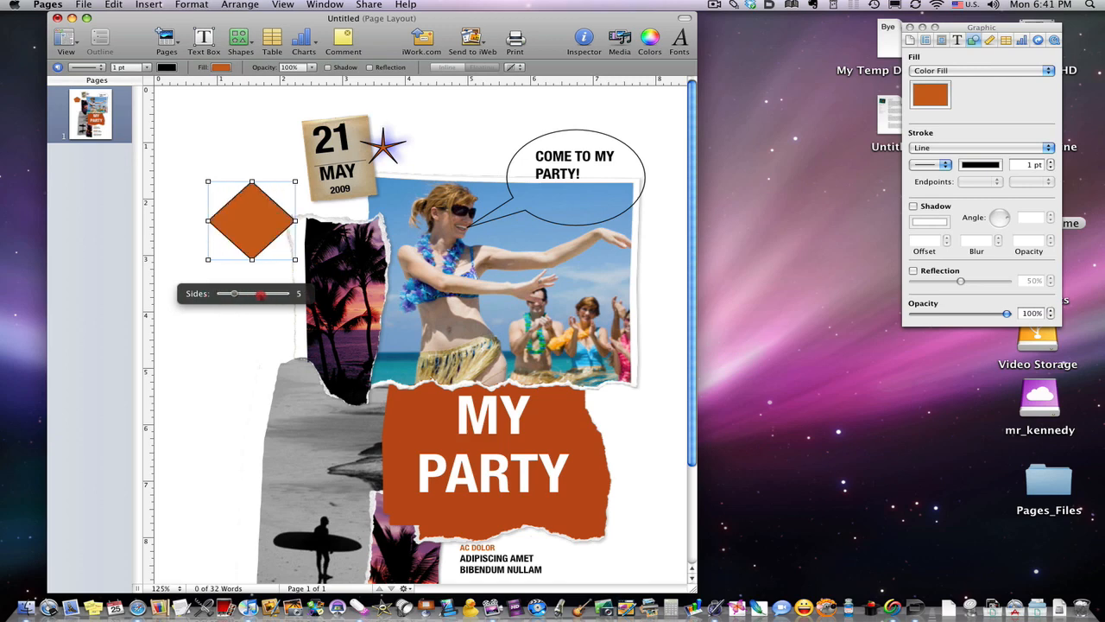
pyautogui.moveTo(260, 294); pyautogui.dragTo(223, 294)
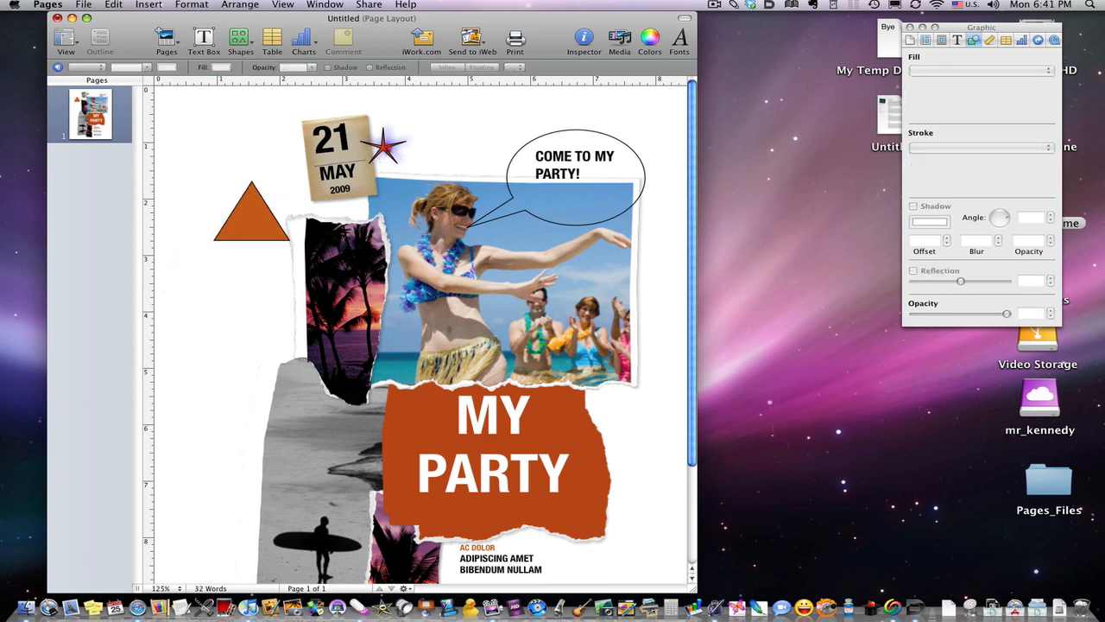
pyautogui.click(384, 148)
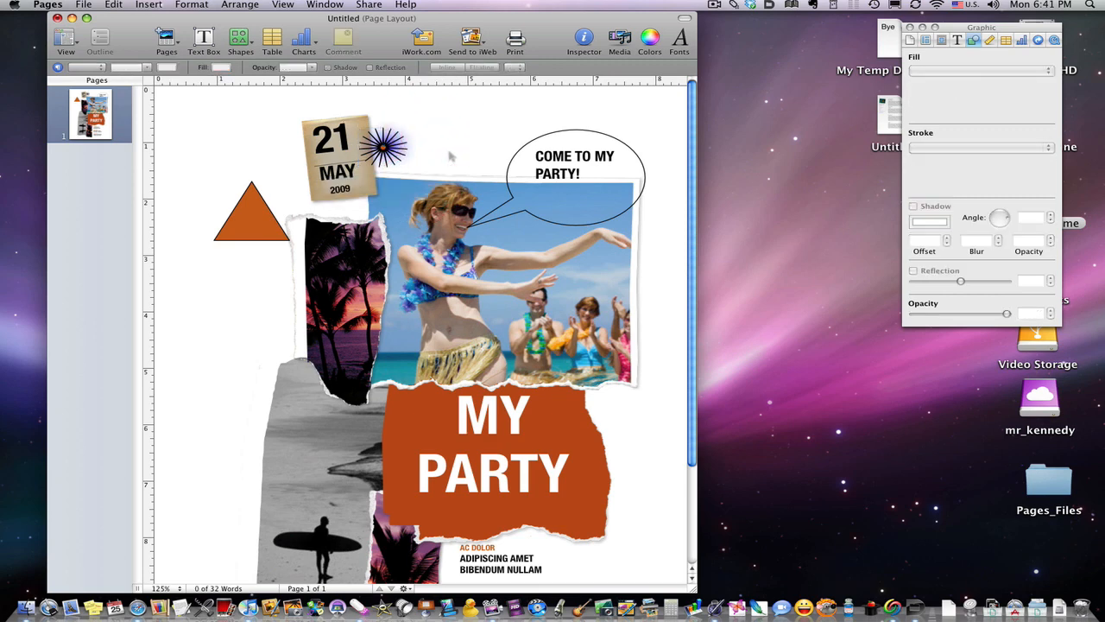
pyautogui.click(252, 216)
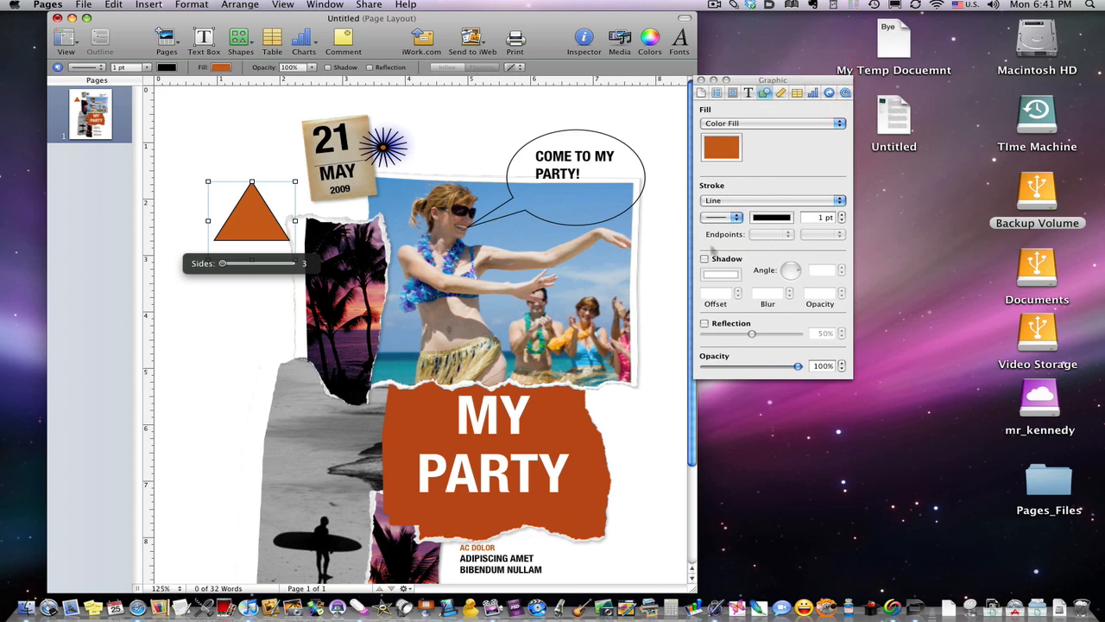
# - Give the triangle a reflection at about 45% strength
pyautogui.click(704, 258)
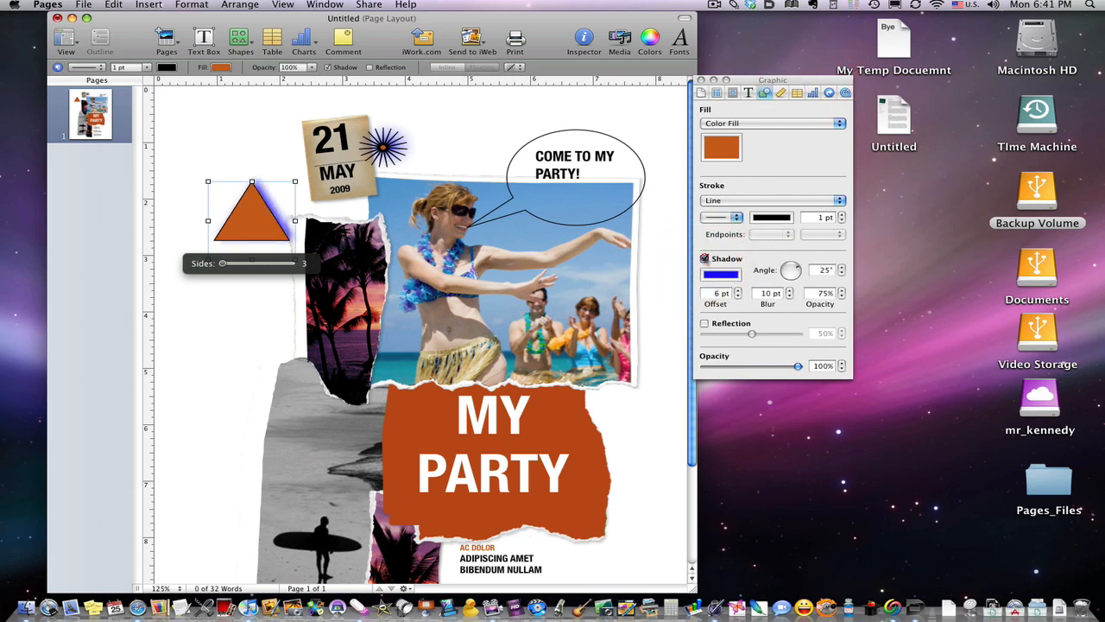
pyautogui.click(705, 323)
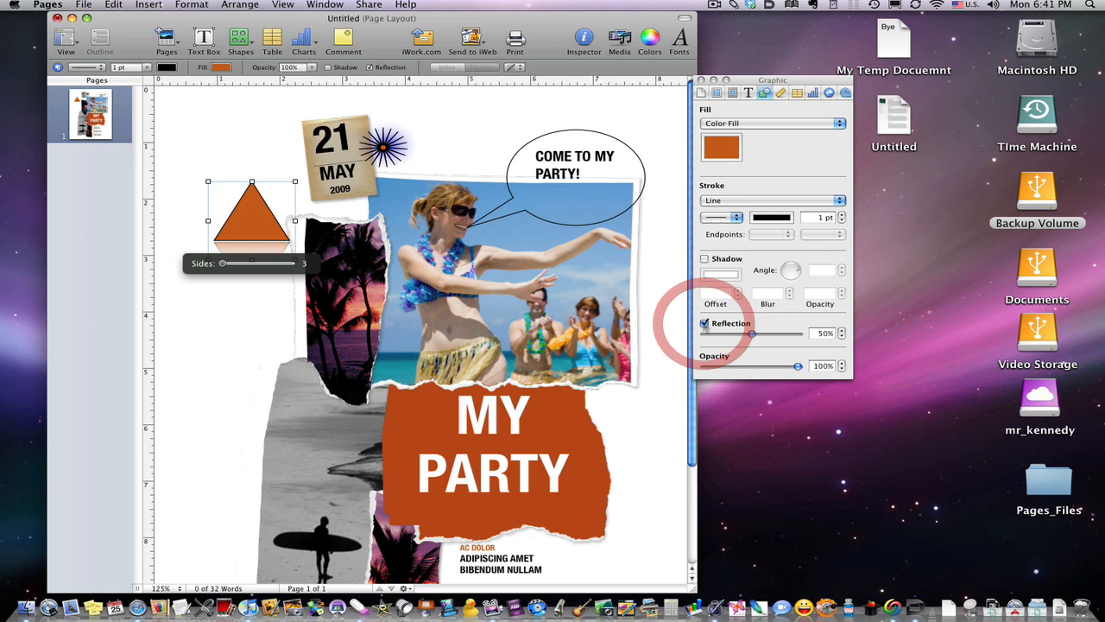
pyautogui.moveTo(751, 334); pyautogui.dragTo(783, 334)
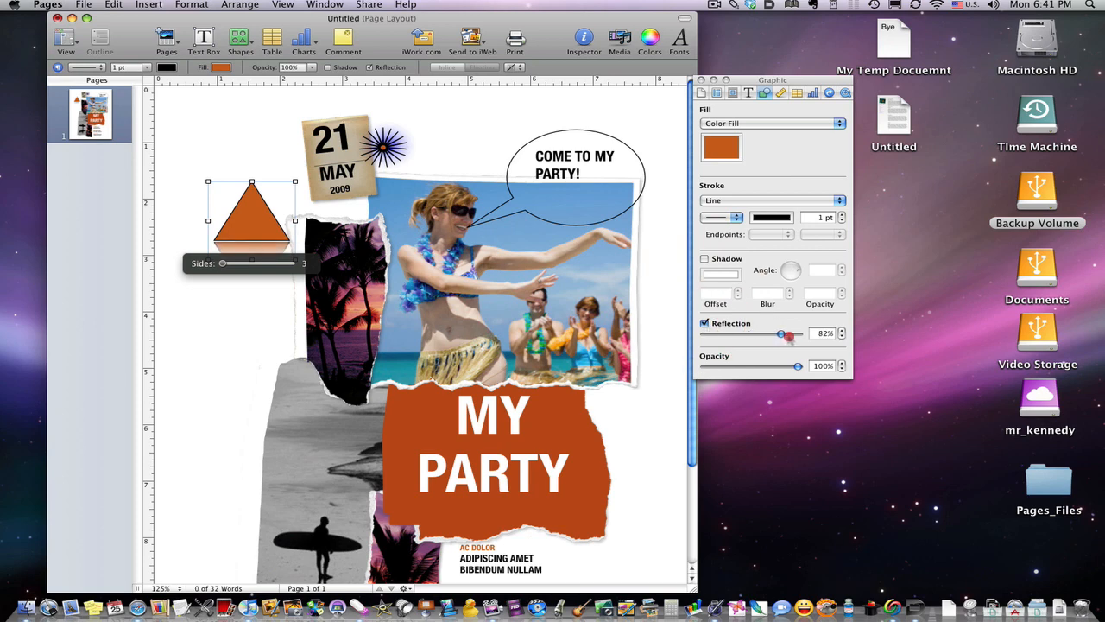
pyautogui.moveTo(781, 335); pyautogui.dragTo(749, 334)
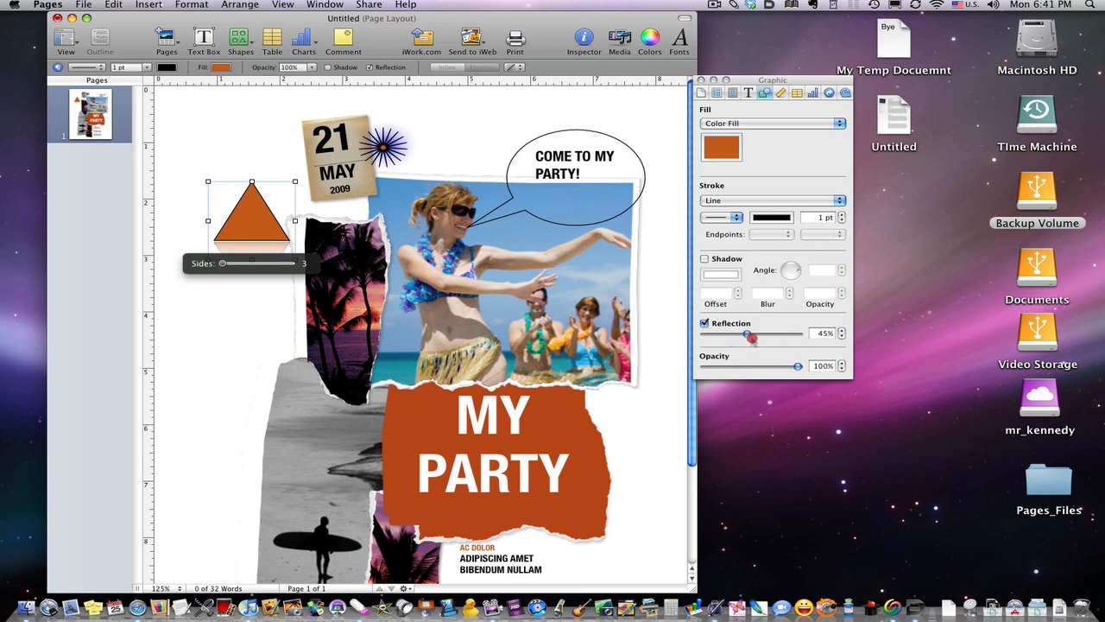
pyautogui.moveTo(796, 365); pyautogui.dragTo(735, 366)
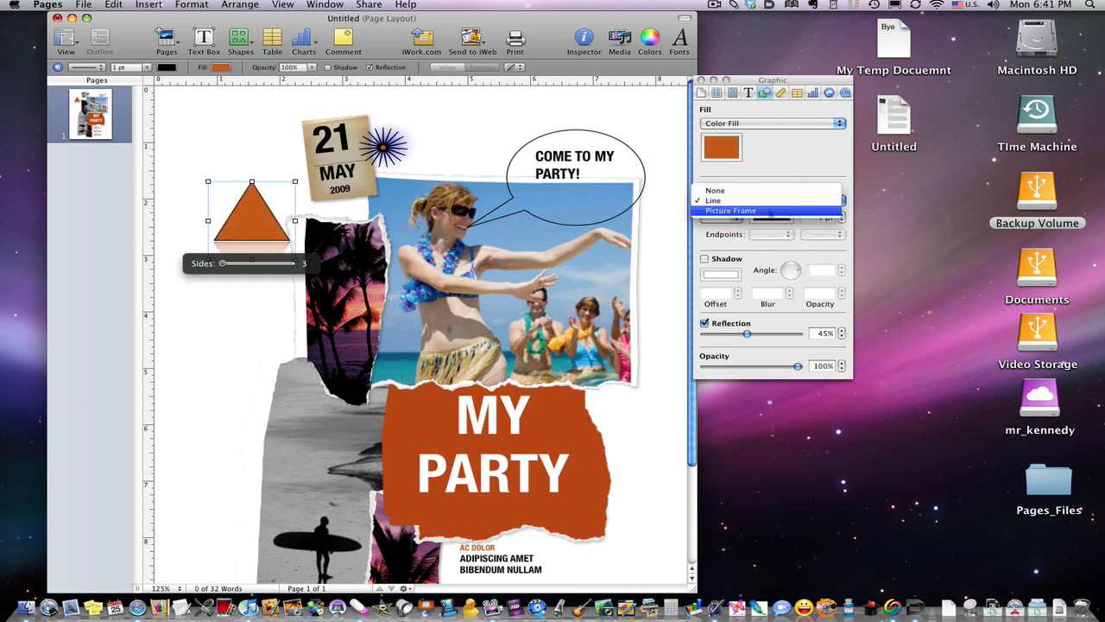
# - Apply a picture-frame border to the triangle and shrink its scale to about 30%
pyautogui.click(730, 210)
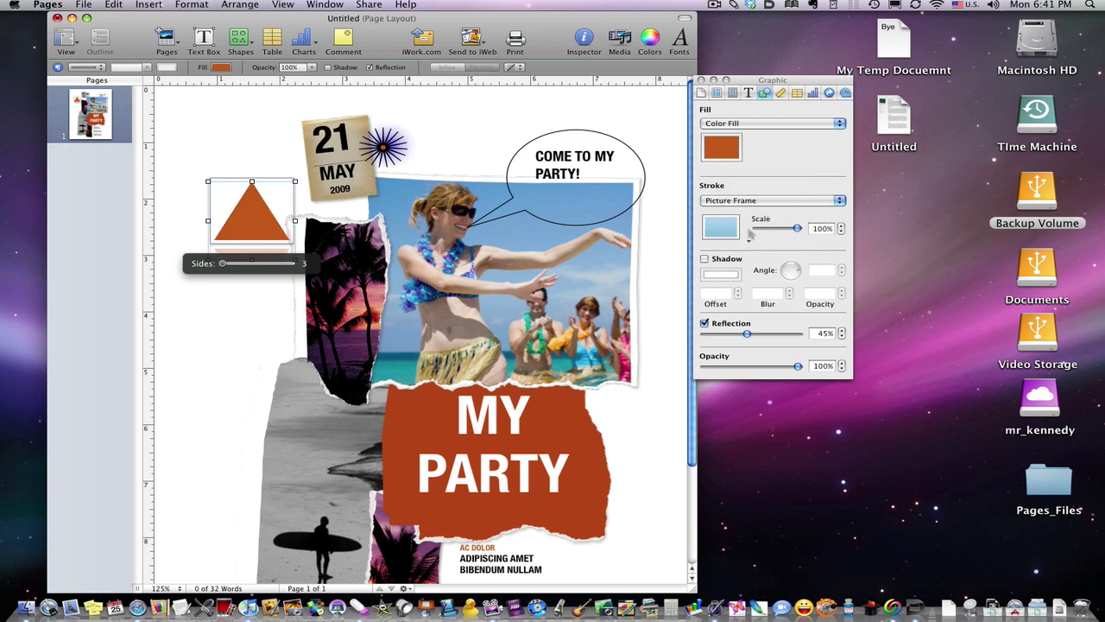
pyautogui.click(720, 227)
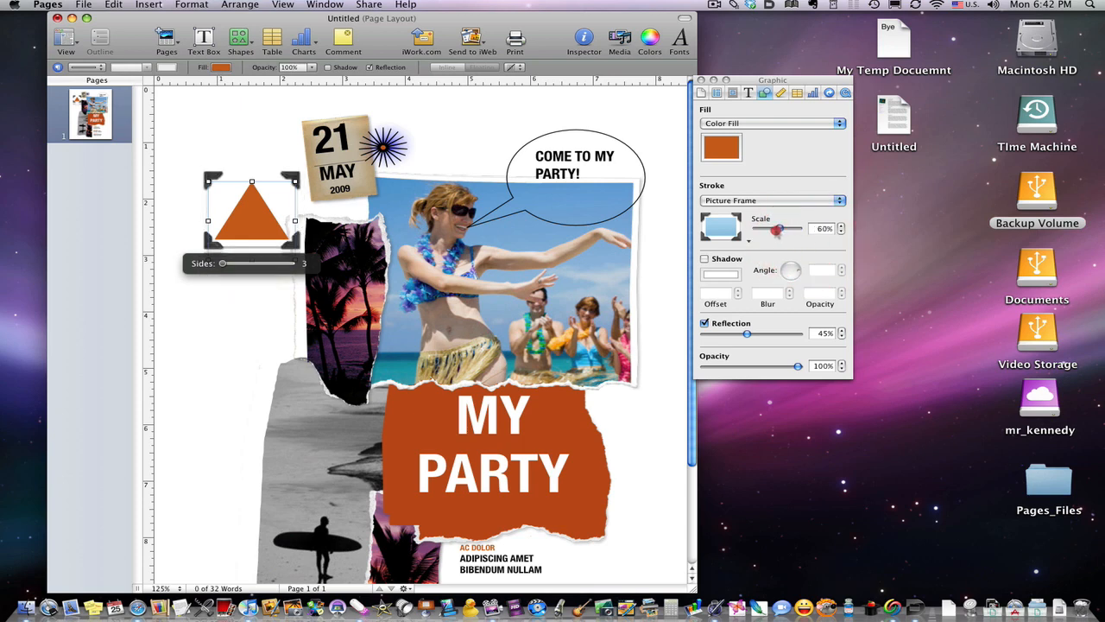
pyautogui.moveTo(778, 228); pyautogui.dragTo(764, 228)
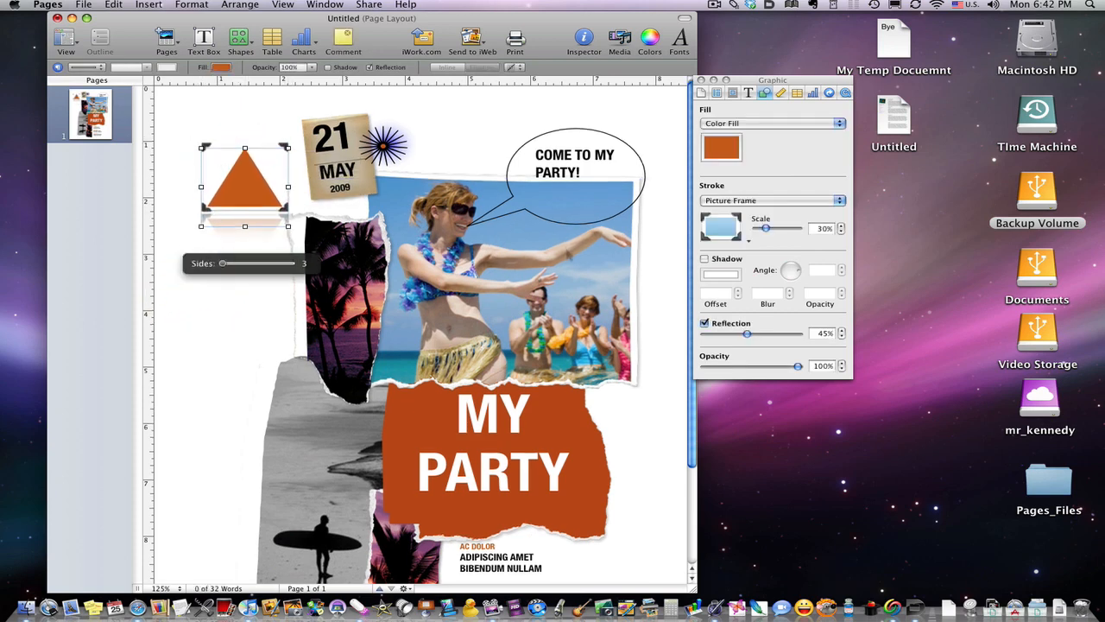
pyautogui.scroll(-3)
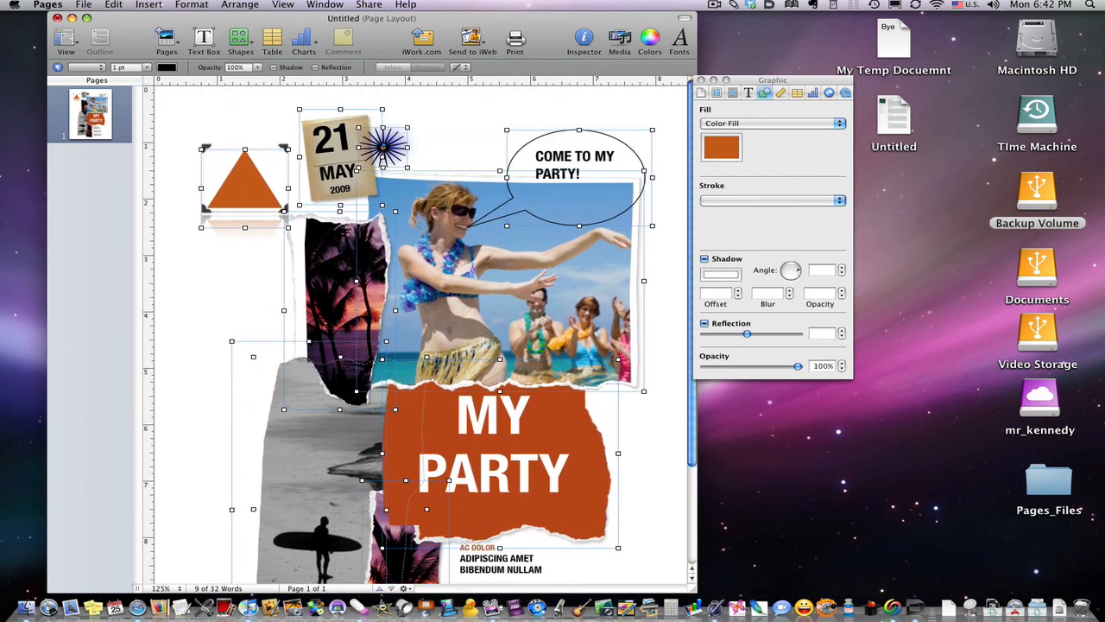
# - Insert the word BIG after MY in the orange headline
pyautogui.click(239, 4)
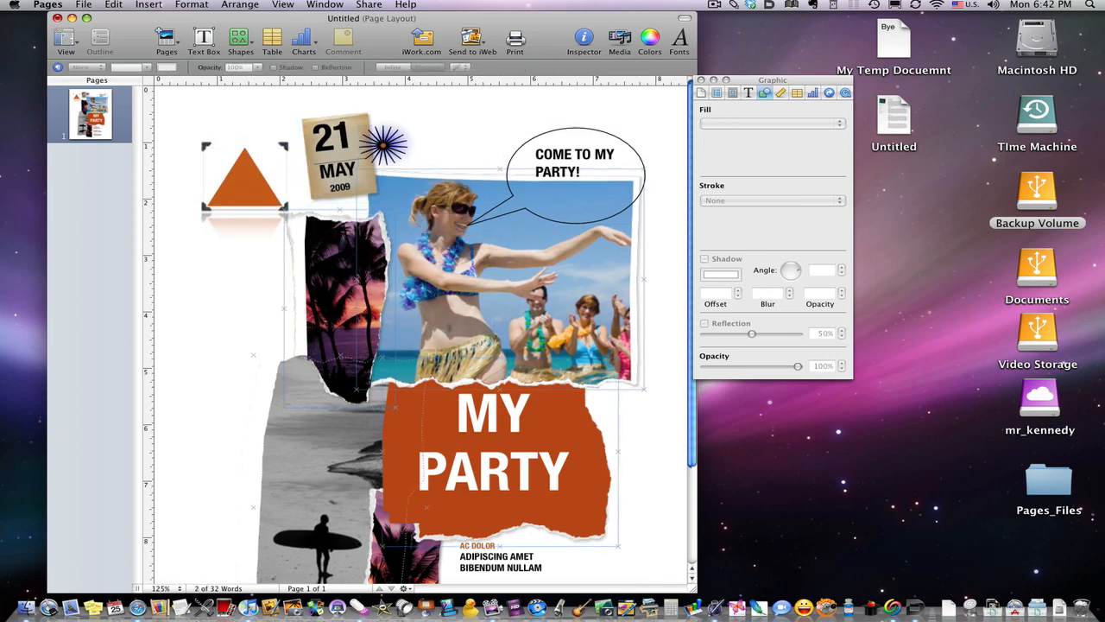
pyautogui.scroll(-3)
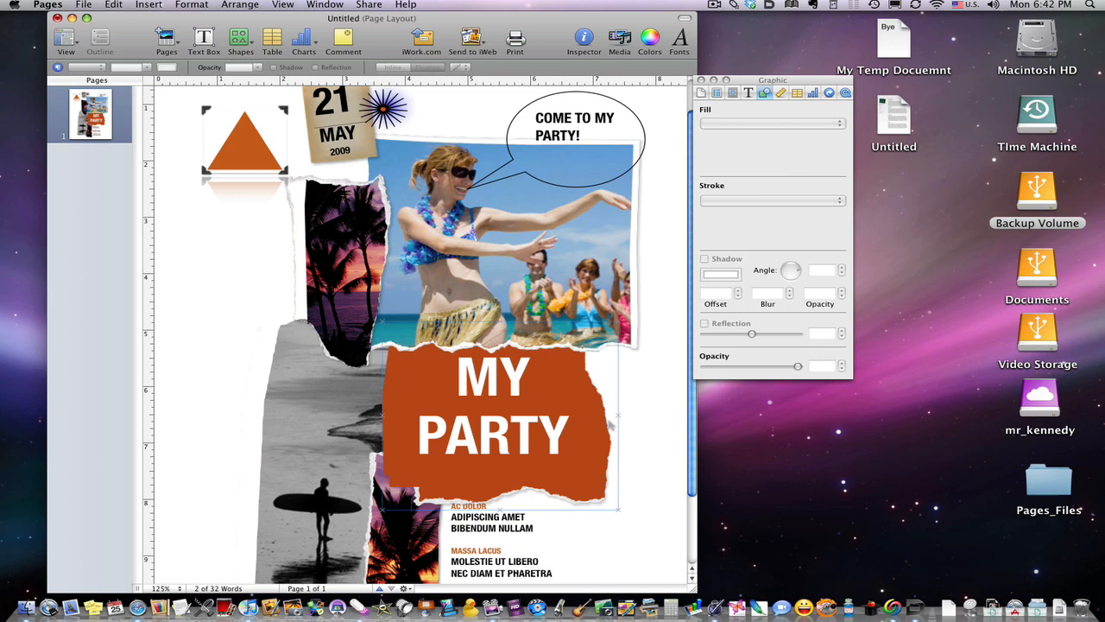
pyautogui.click(240, 5)
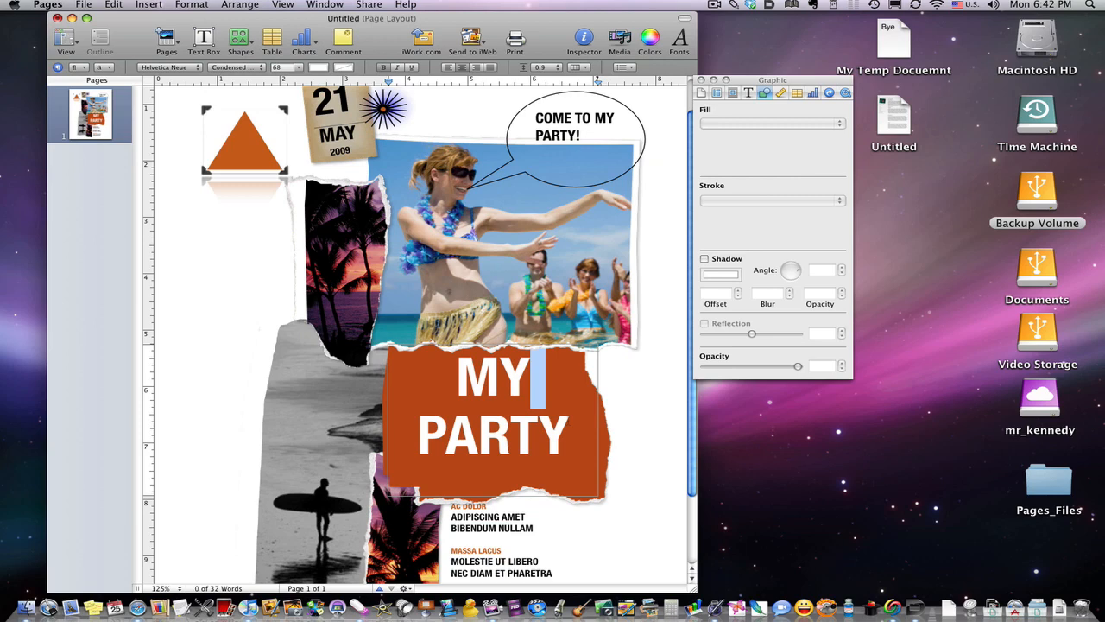
pyautogui.write('BIG')
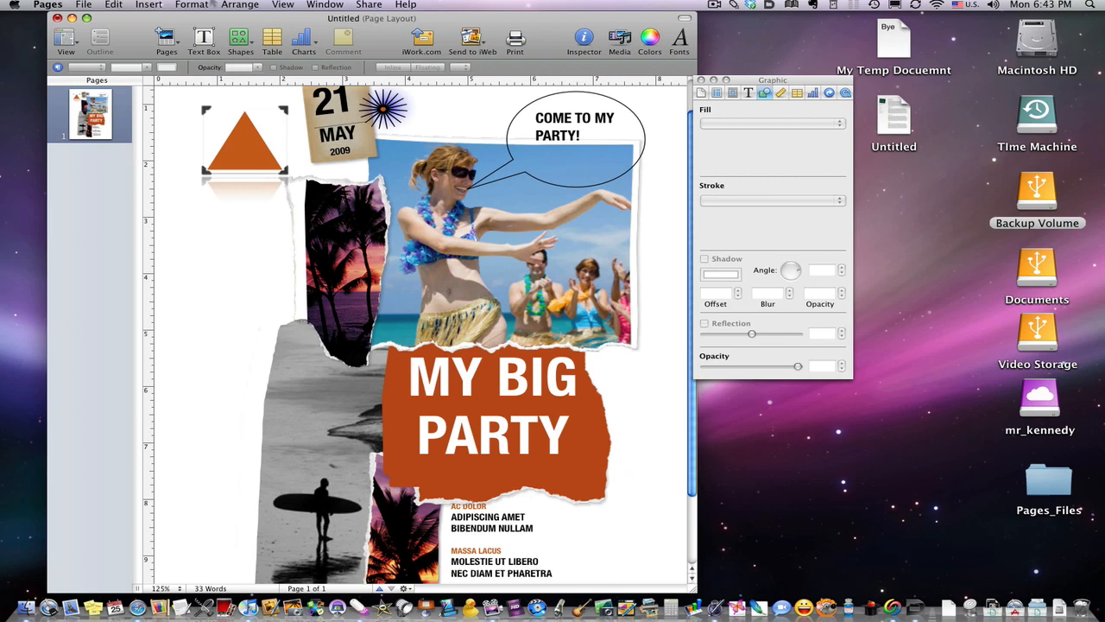
pyautogui.scroll(-3)
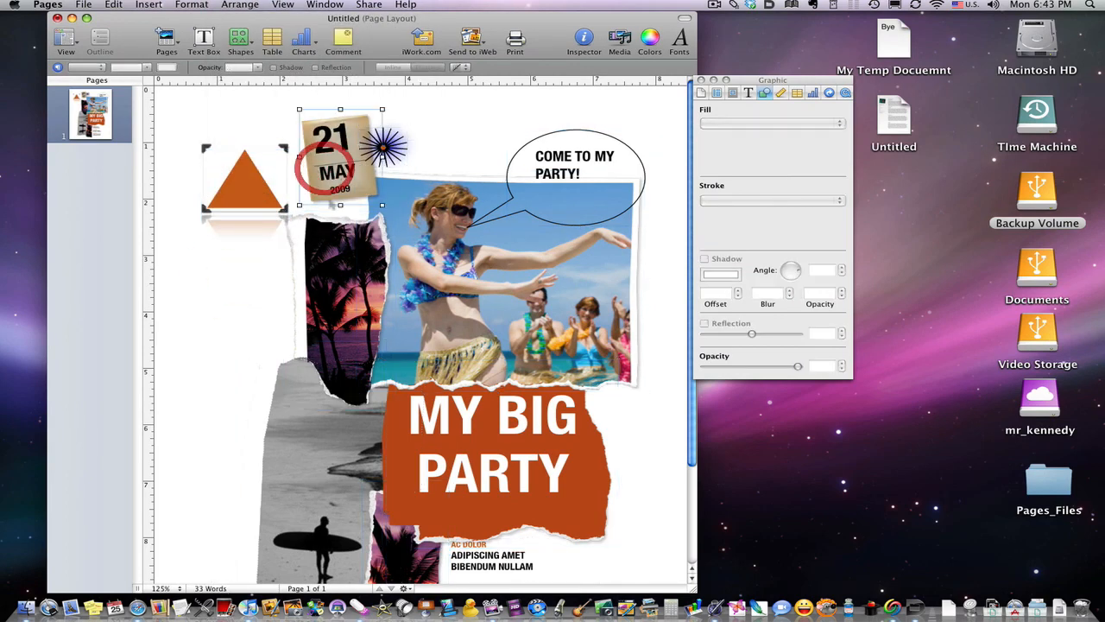
# - Flip the beach photo vertically, then horizontally, so the dancer appears at right
pyautogui.click(239, 5)
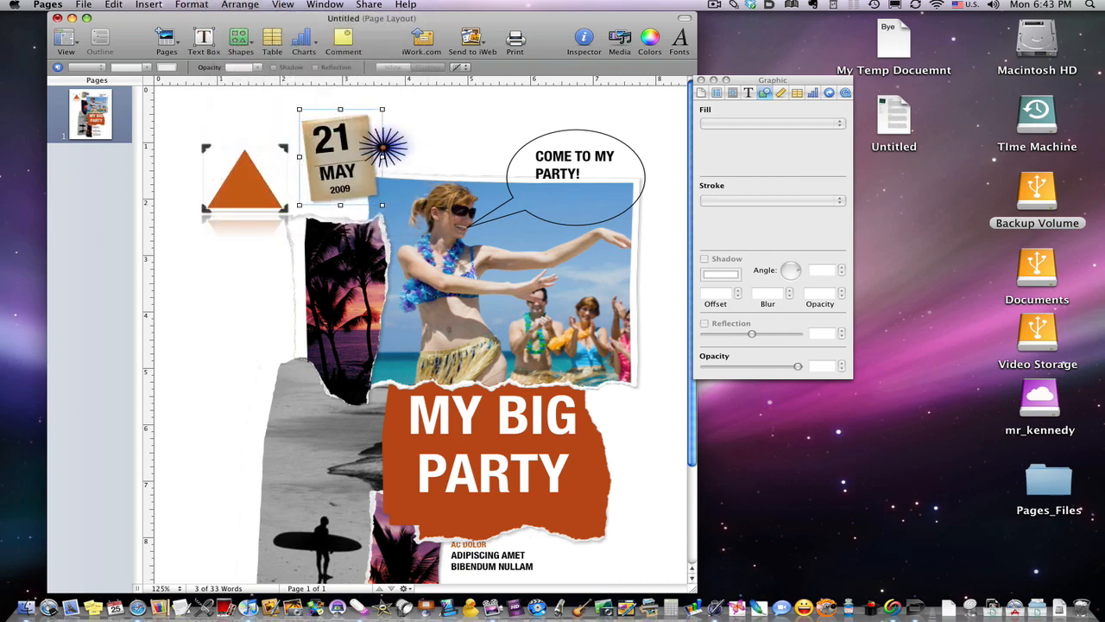
pyautogui.click(499, 281)
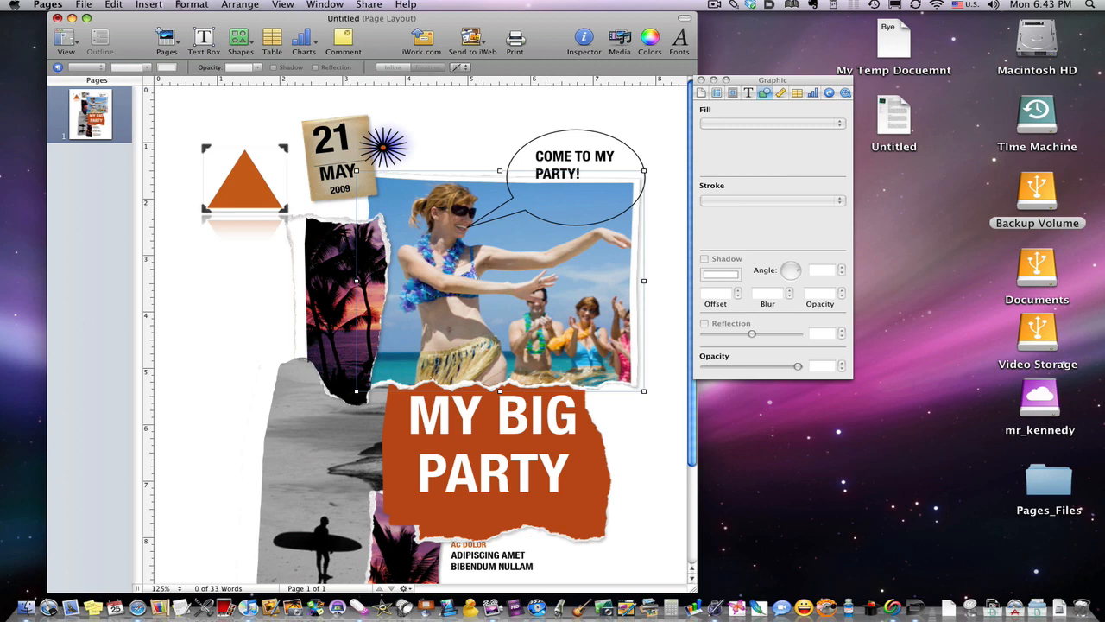
pyautogui.click(263, 5)
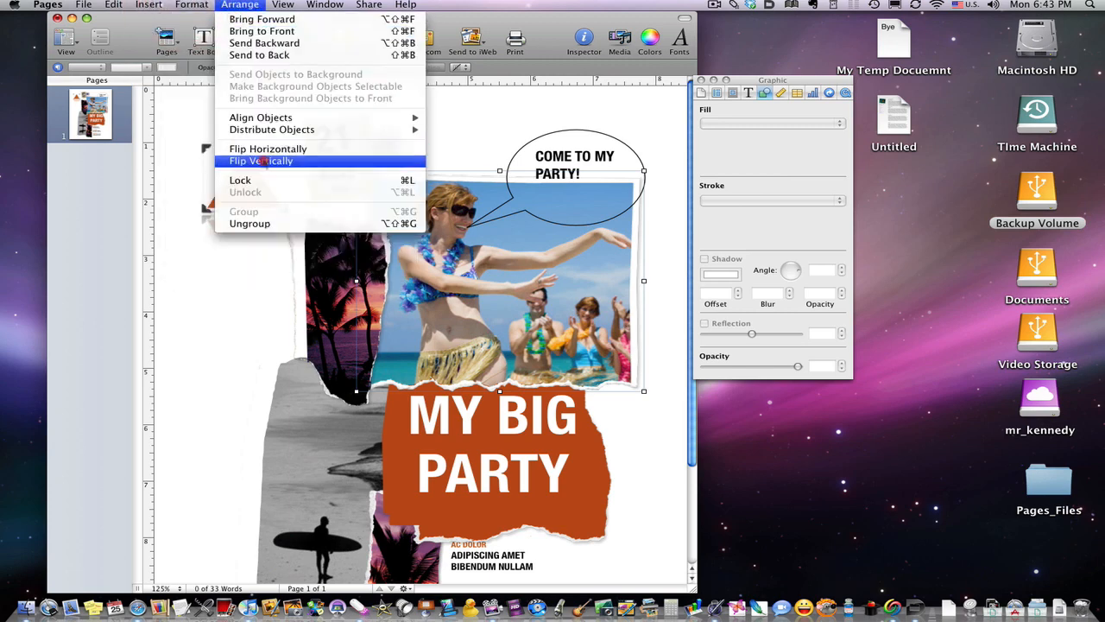
pyautogui.click(262, 161)
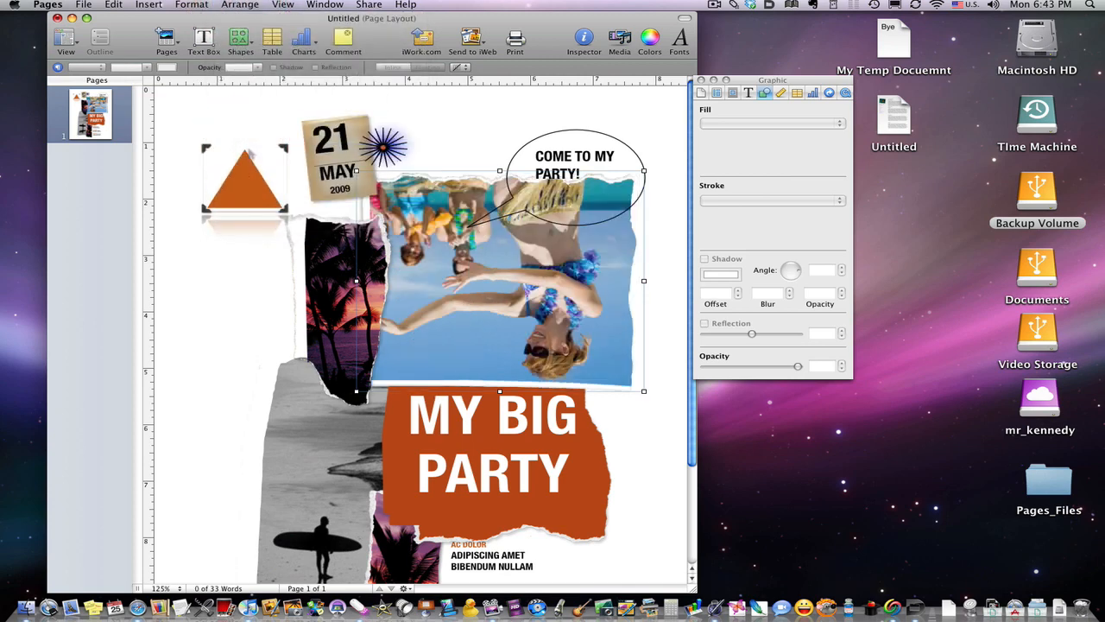
pyautogui.click(239, 4)
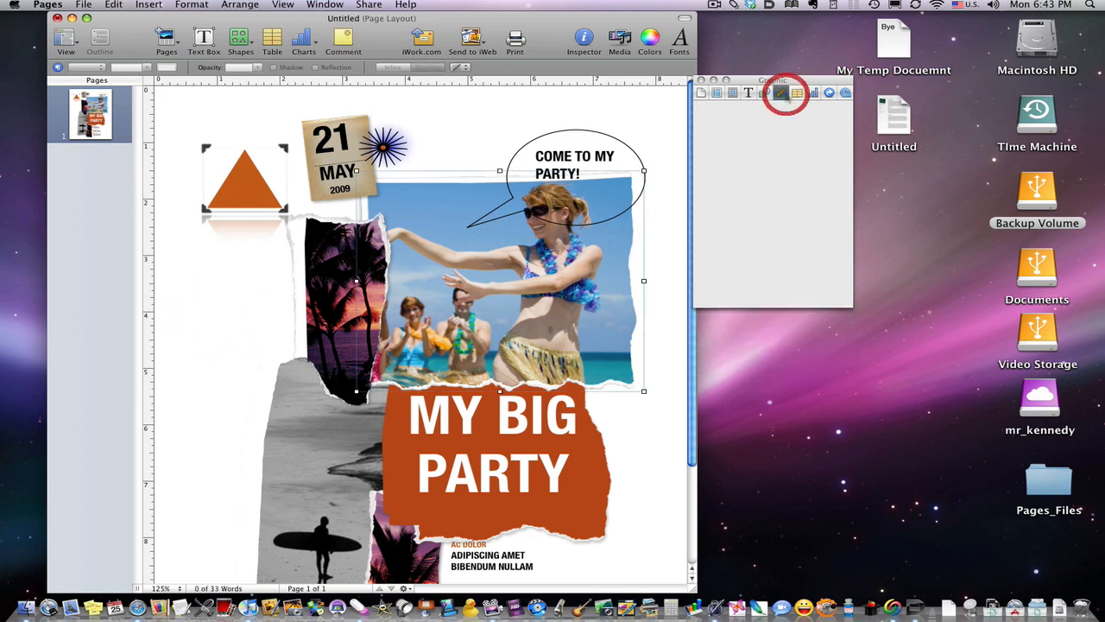
# - Tilt the photo in Metrics, flip it horizontally back, and select the speech bubble
pyautogui.click(796, 92)
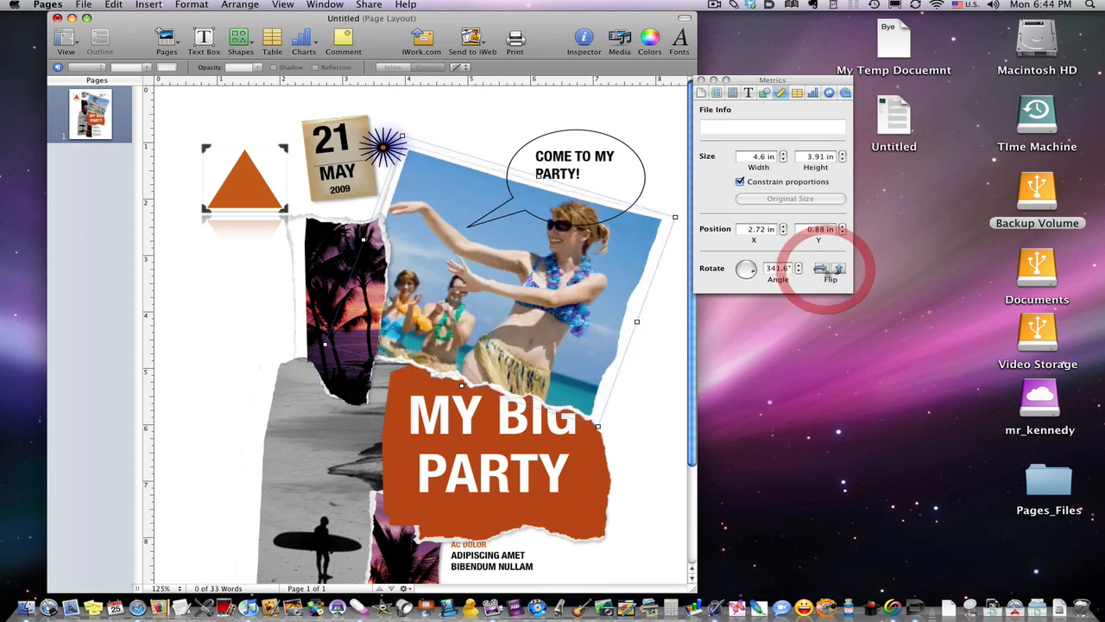
pyautogui.click(825, 269)
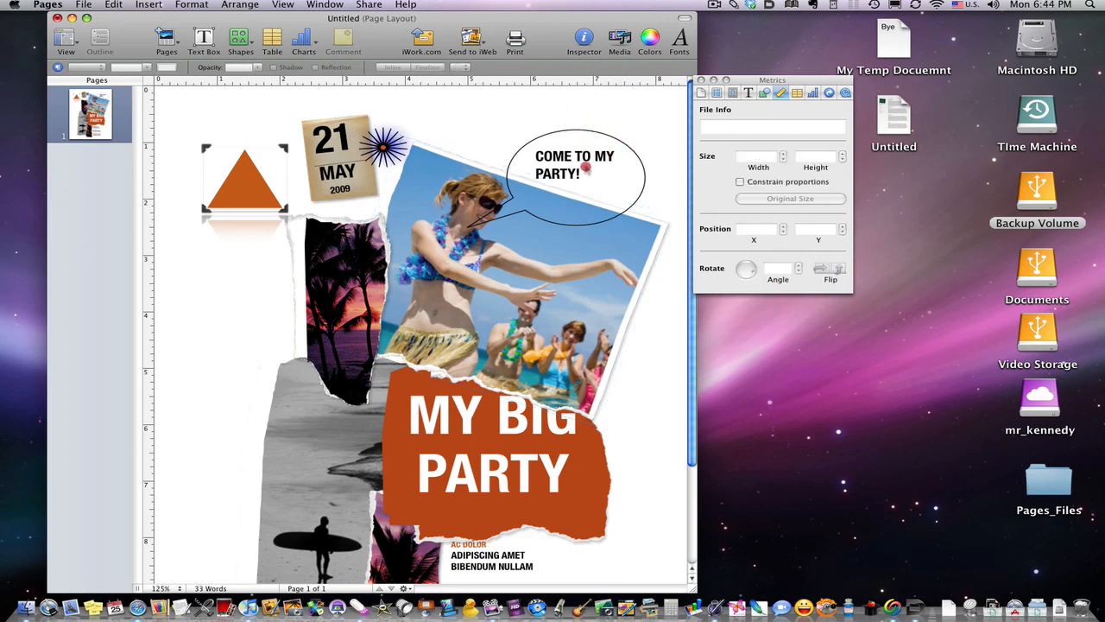
pyautogui.click(591, 161)
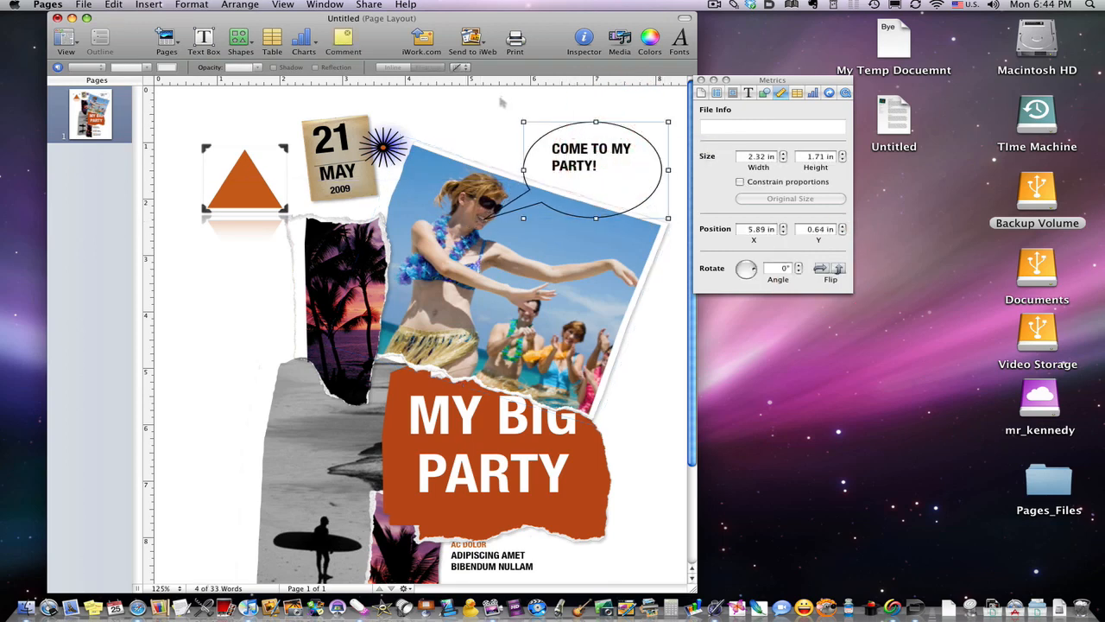